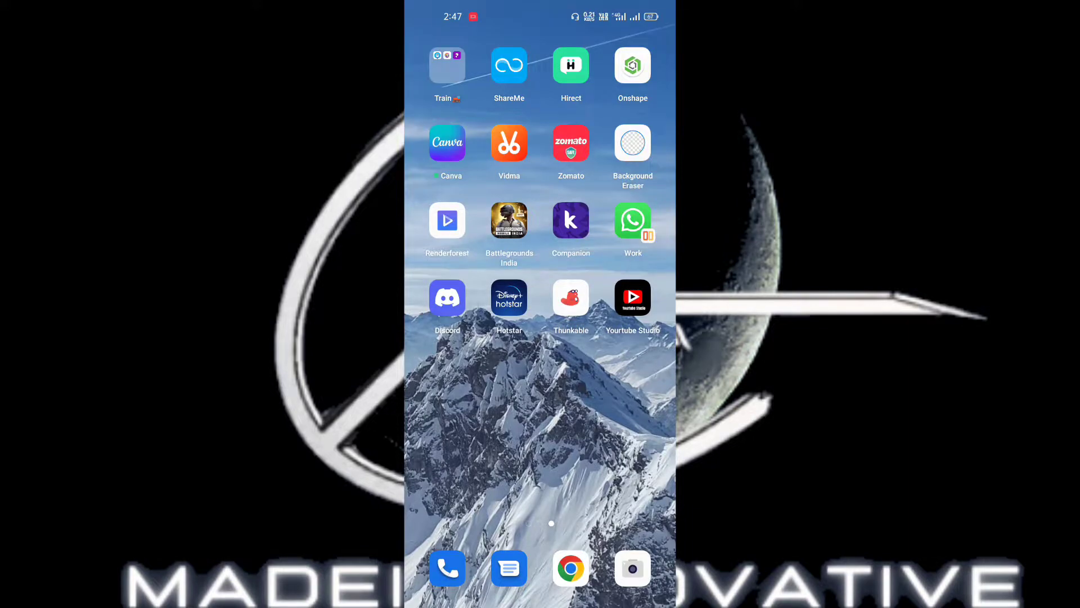
- Launch the Onshape app to show documents such as Wheel and Captain
{"action": "left_click", "coordinate": [632, 66]}
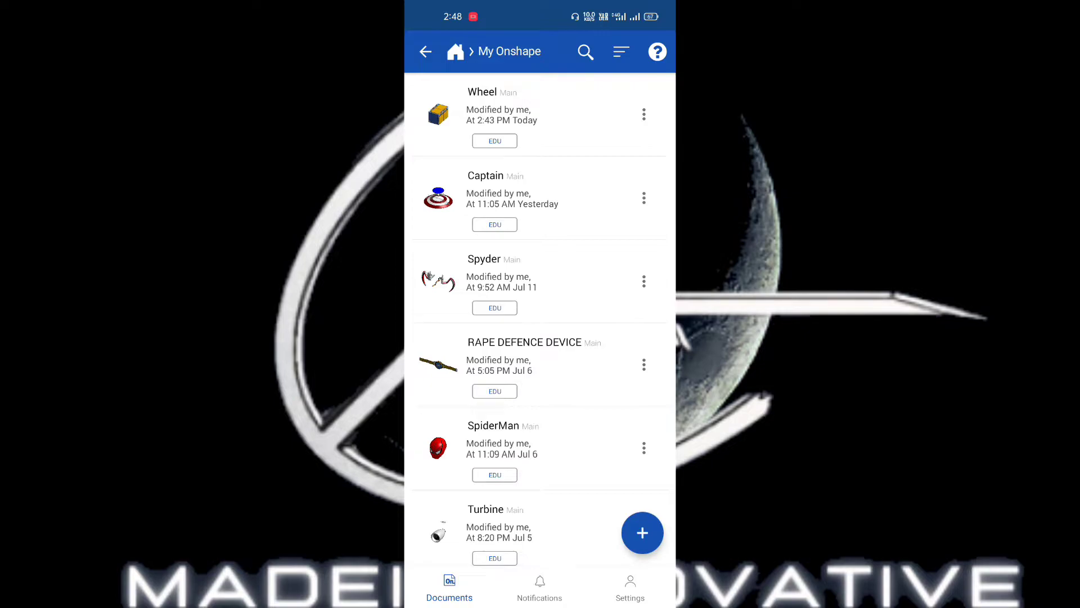
- Create a new 'Untitled document' and load Part Studio 1 with its default planes
{"action": "left_click", "coordinate": [642, 532]}
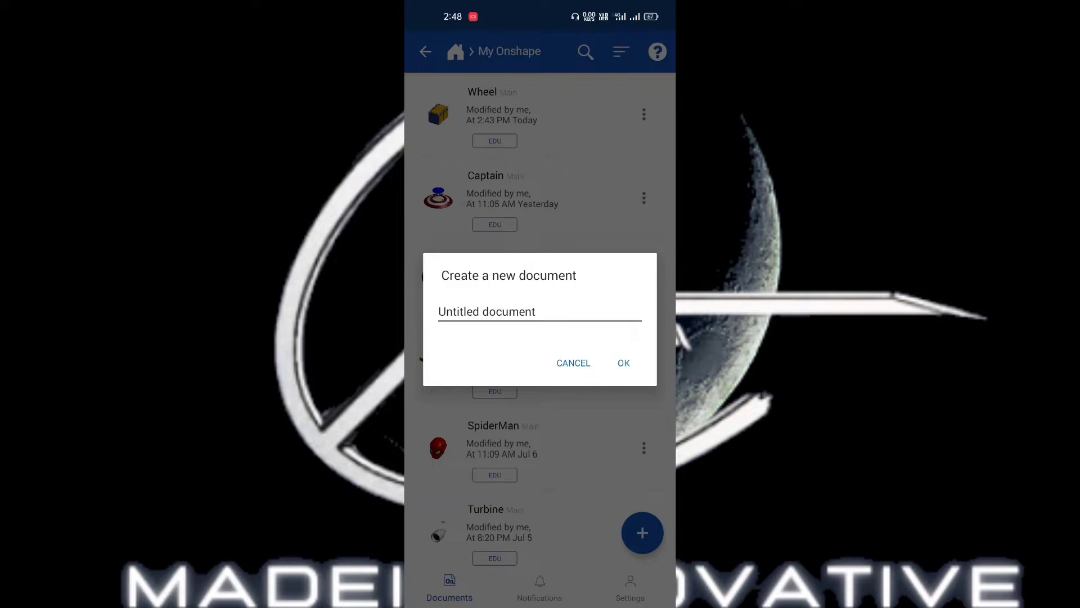
{"action": "left_click", "coordinate": [573, 363]}
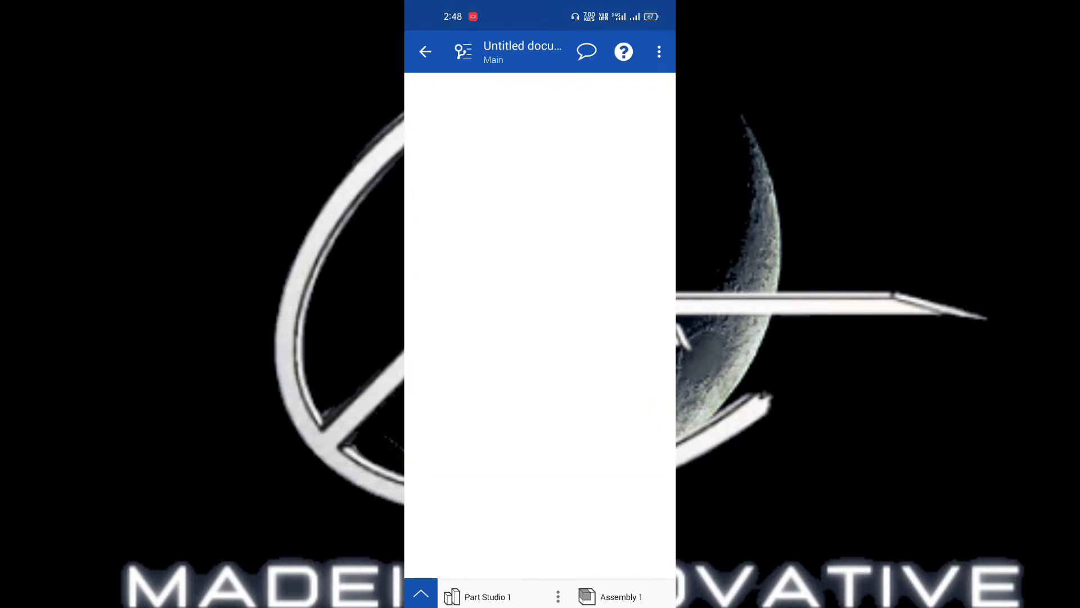
{"action": "left_click", "coordinate": [488, 596]}
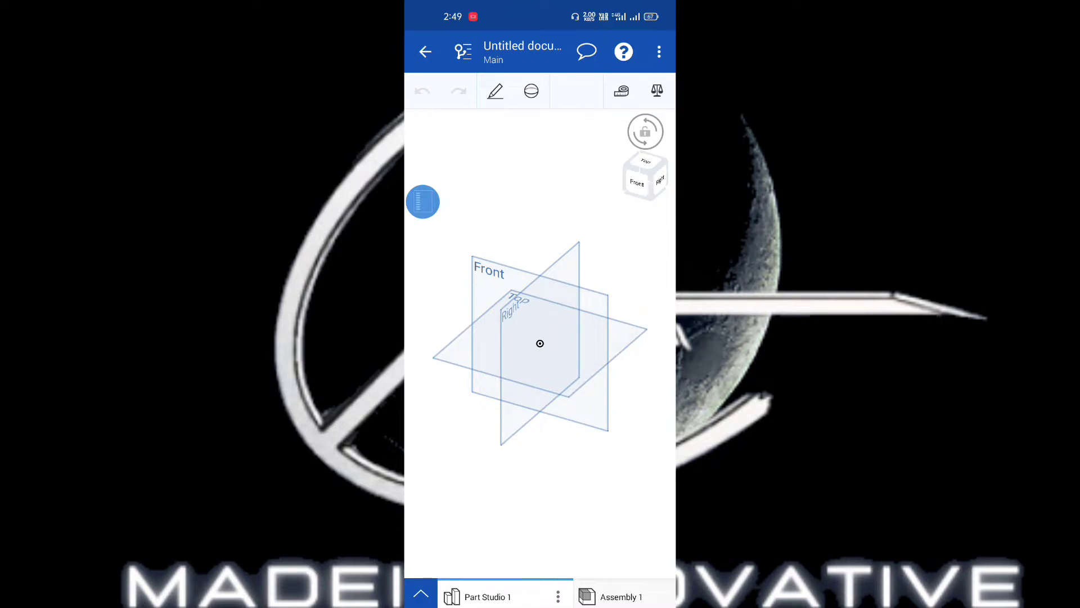
- Browse the feature list down to custom features and choose Add custom features
{"action": "left_click", "coordinate": [530, 91]}
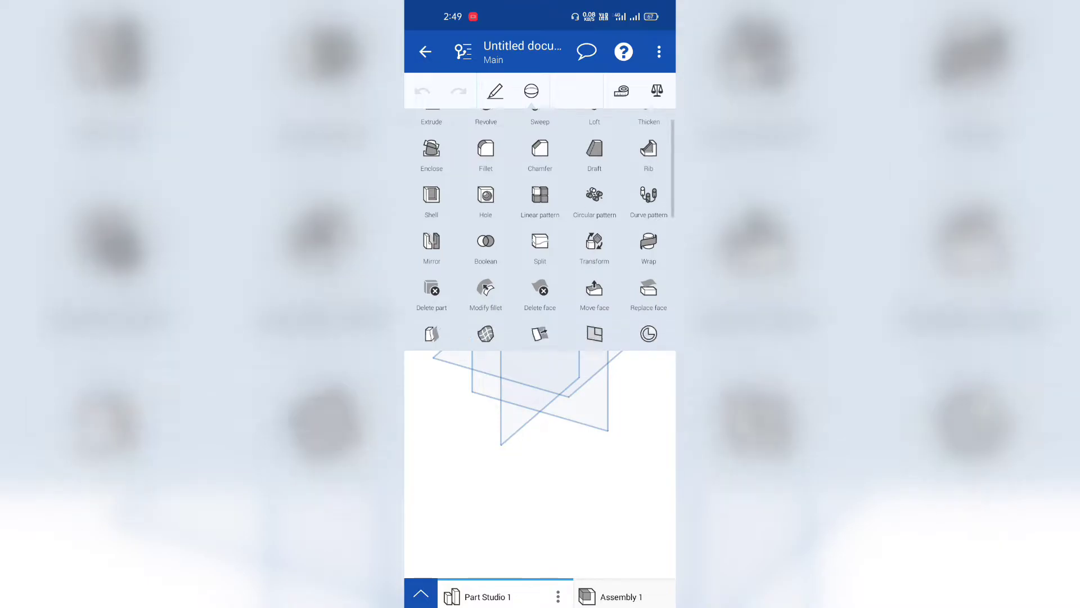
{"action": "scroll", "scroll_direction": "down", "scroll_amount": 3}
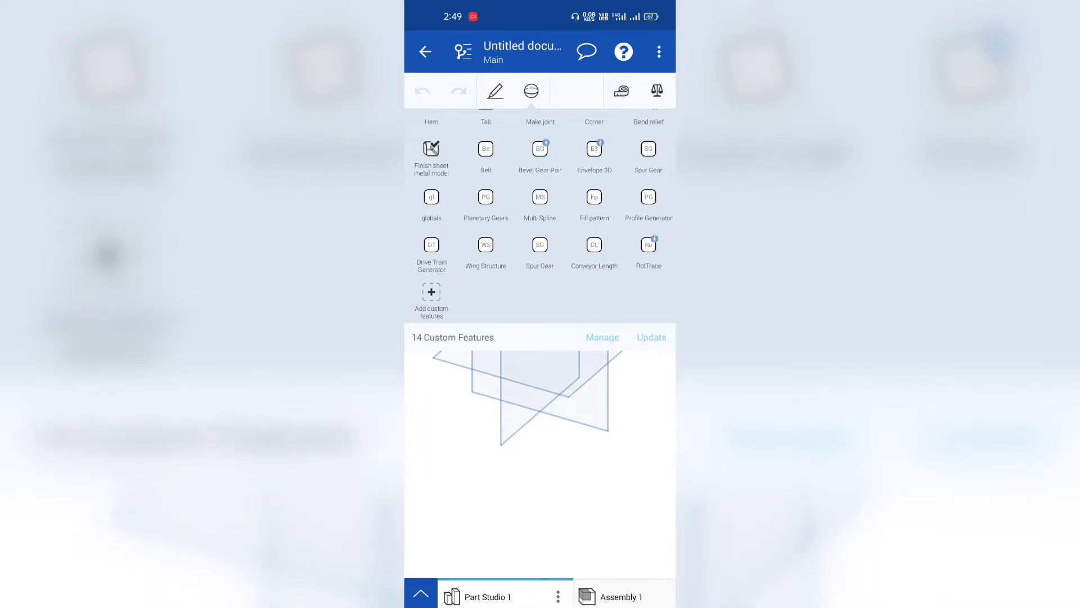
{"action": "scroll", "scroll_direction": "down", "scroll_amount": 3}
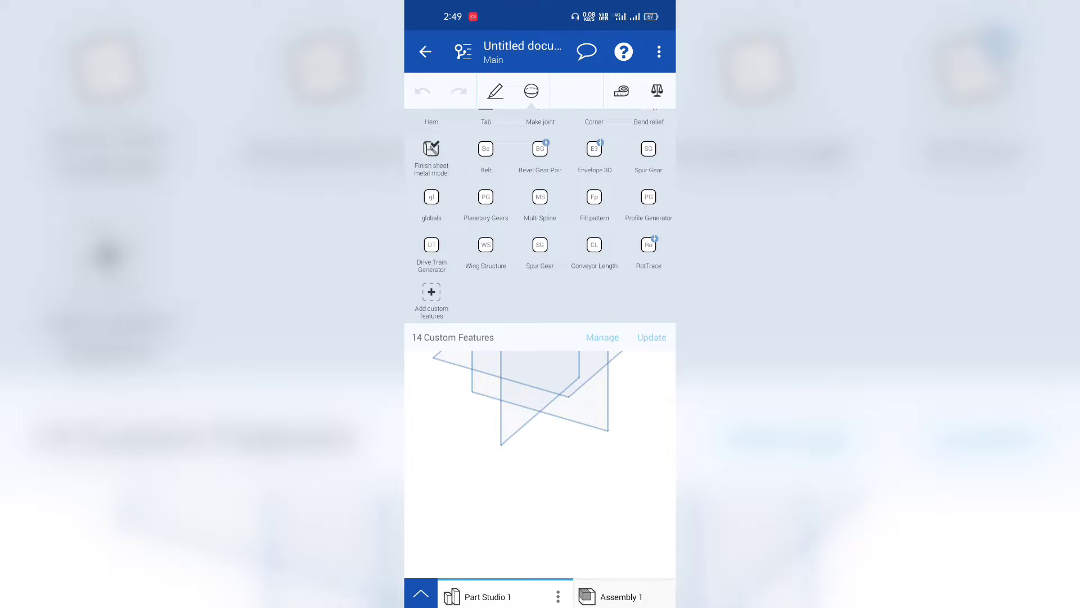
{"action": "left_click", "coordinate": [432, 296]}
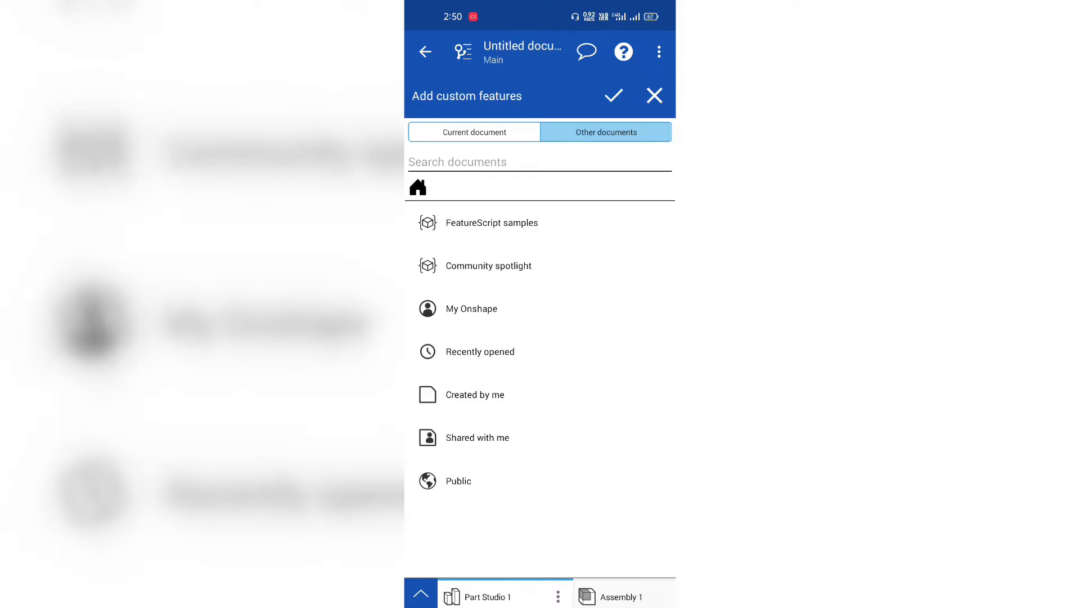
- Browse the FeatureScript samples collection to locate Spur gear FeatureScript
{"action": "left_click", "coordinate": [492, 223]}
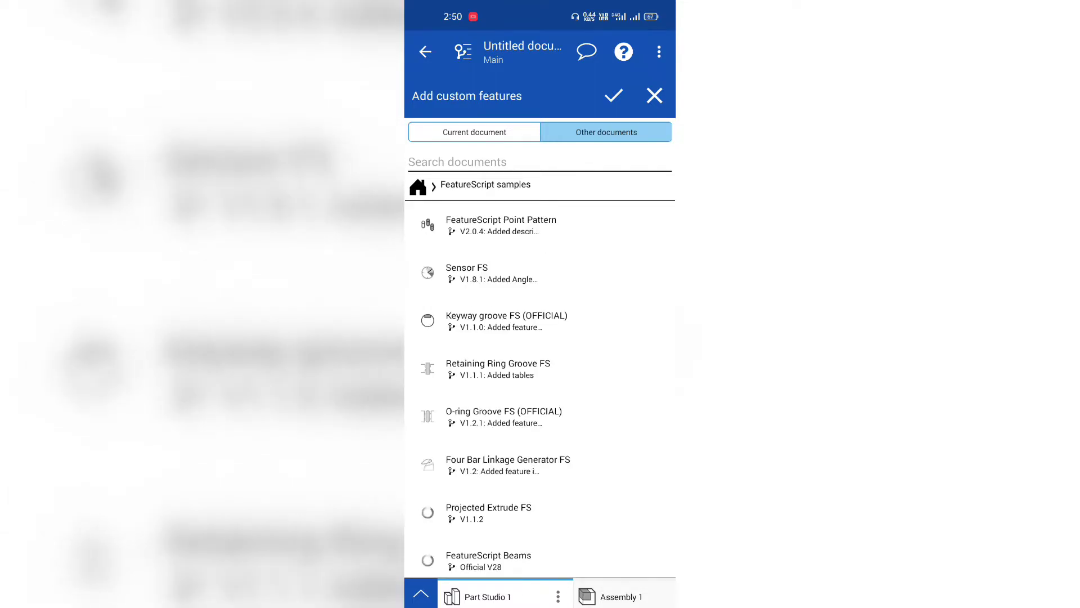
{"action": "scroll", "scroll_direction": "down", "scroll_amount": 3}
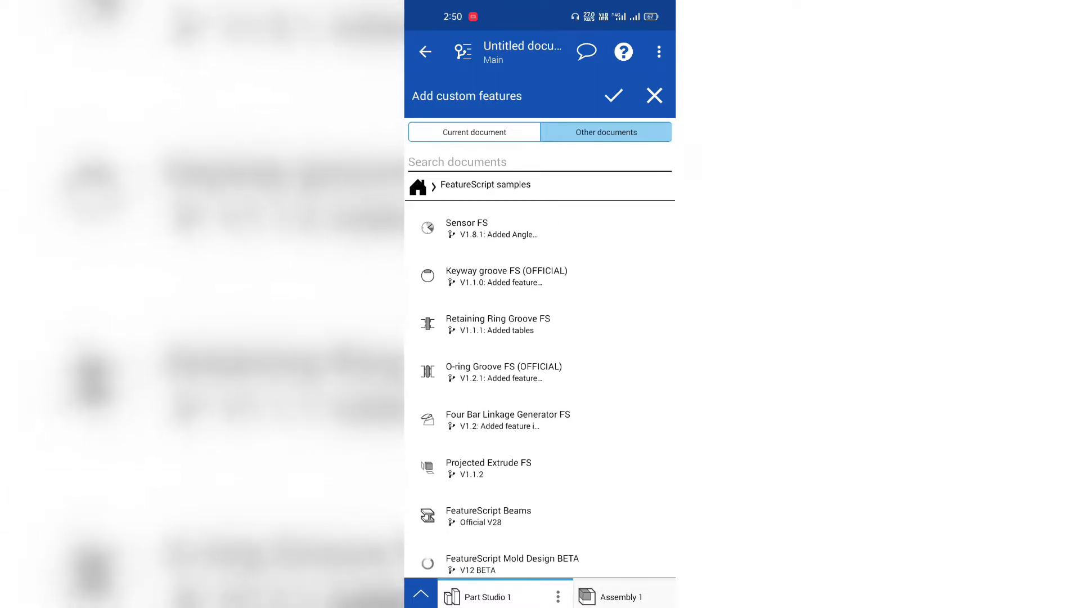
{"action": "scroll", "scroll_direction": "down", "scroll_amount": 3}
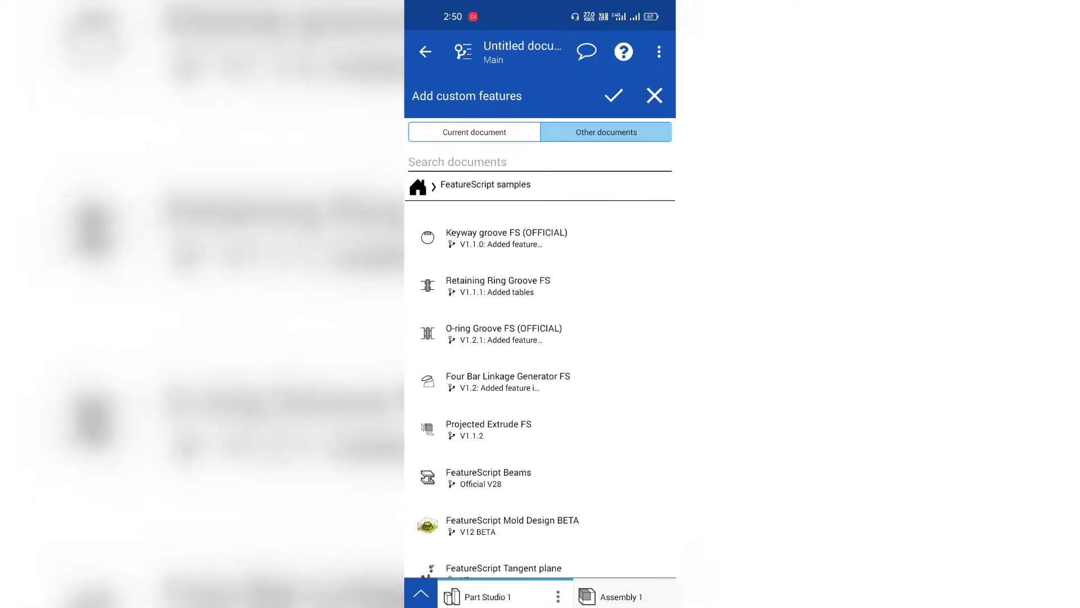
{"action": "scroll", "scroll_direction": "down", "scroll_amount": 3}
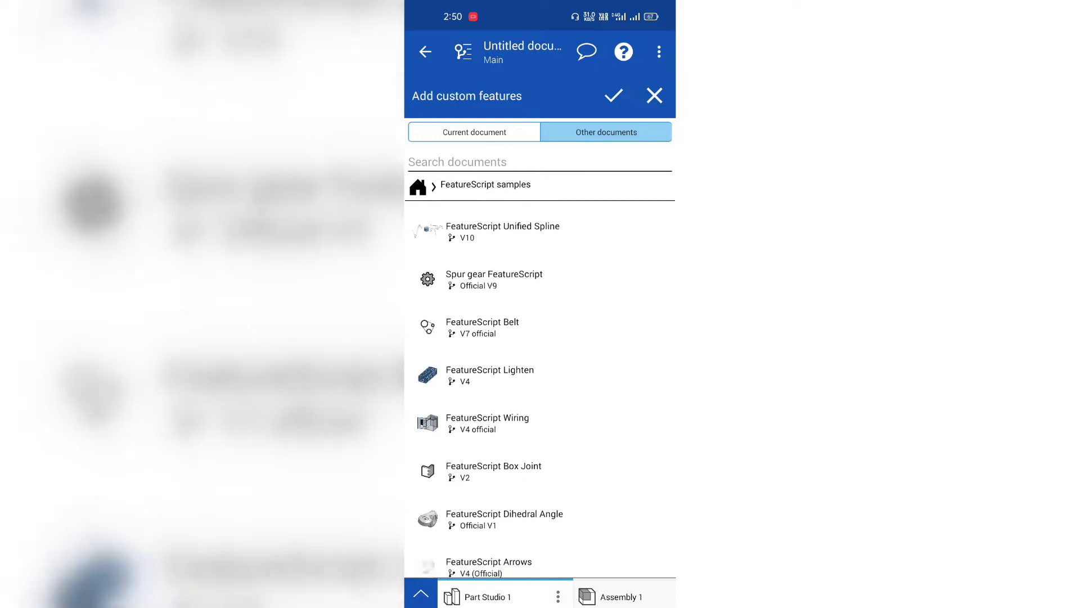
{"action": "scroll", "scroll_direction": "down", "scroll_amount": 3}
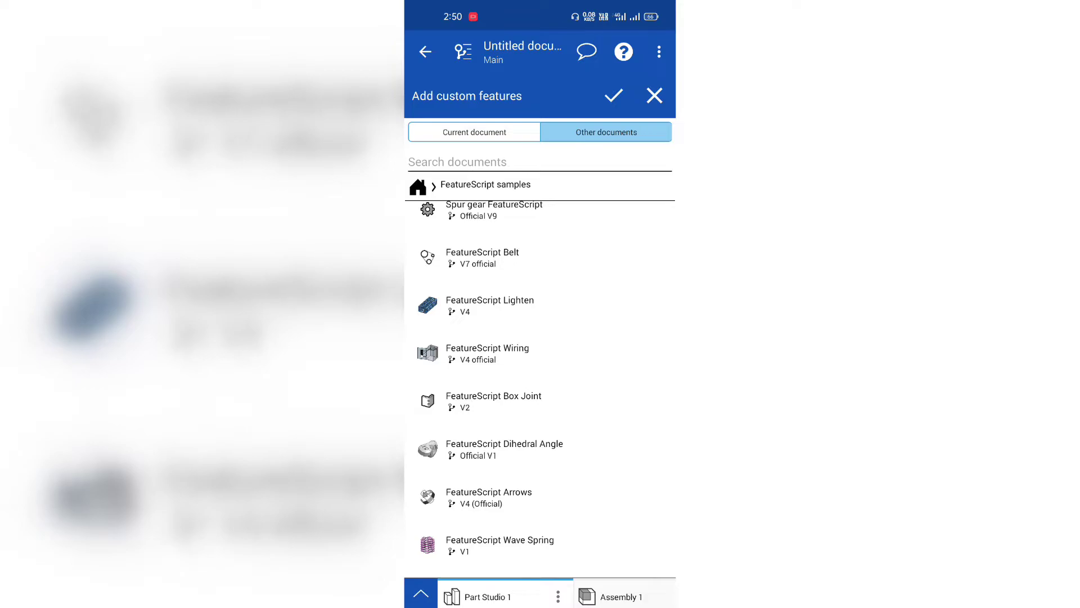
{"action": "scroll", "scroll_direction": "down", "scroll_amount": 3}
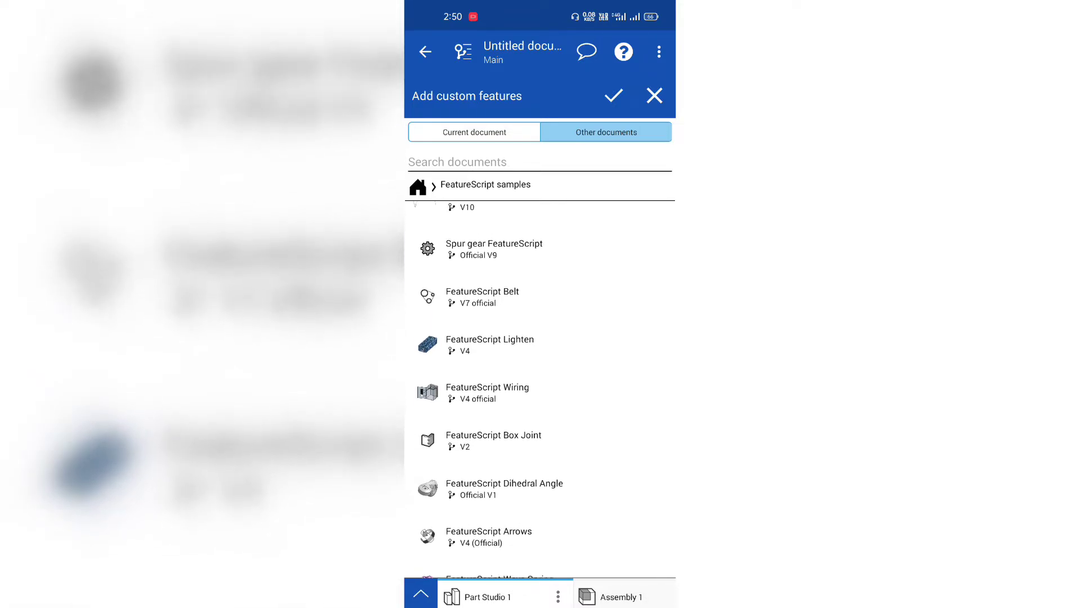
{"action": "scroll", "scroll_direction": "down", "scroll_amount": 3}
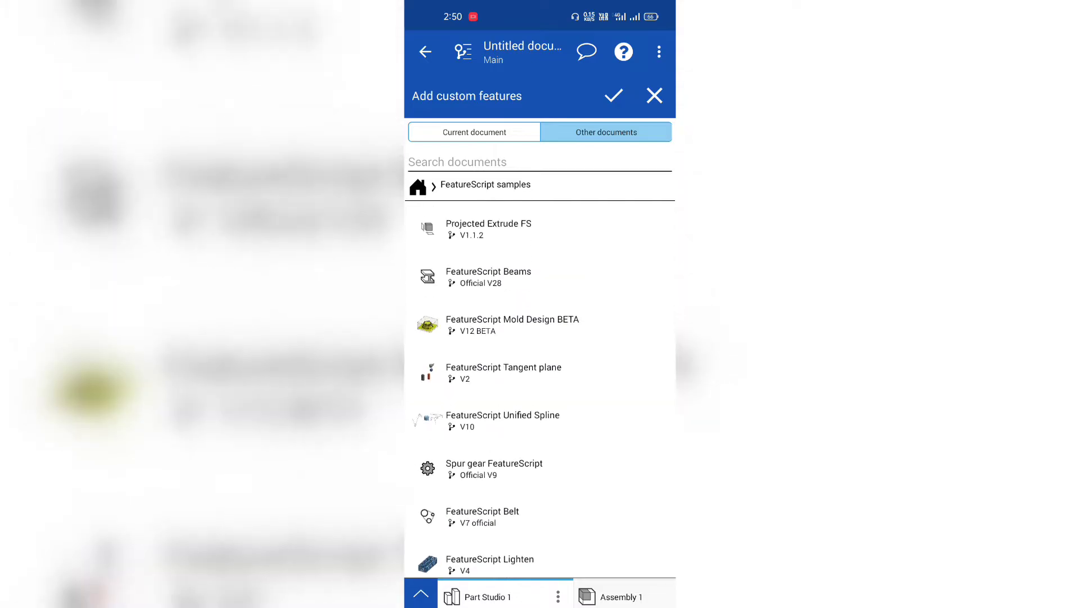
- Search other documents for 'gears' and browse results like WORM_GEAR and beveled pinion gears
{"action": "left_click", "coordinate": [540, 161]}
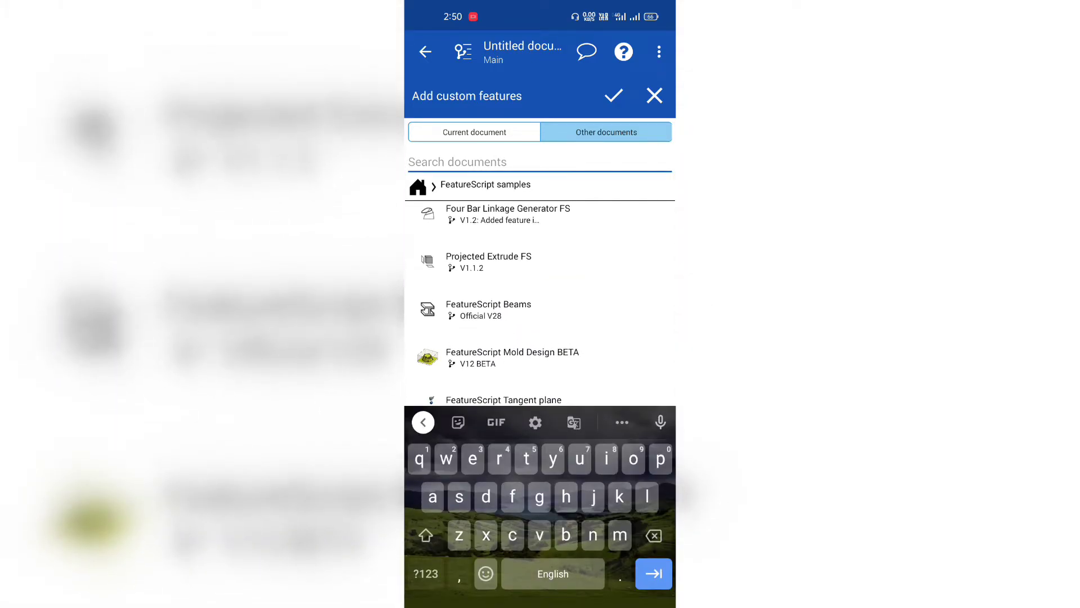
{"action": "type", "text": "gears"}
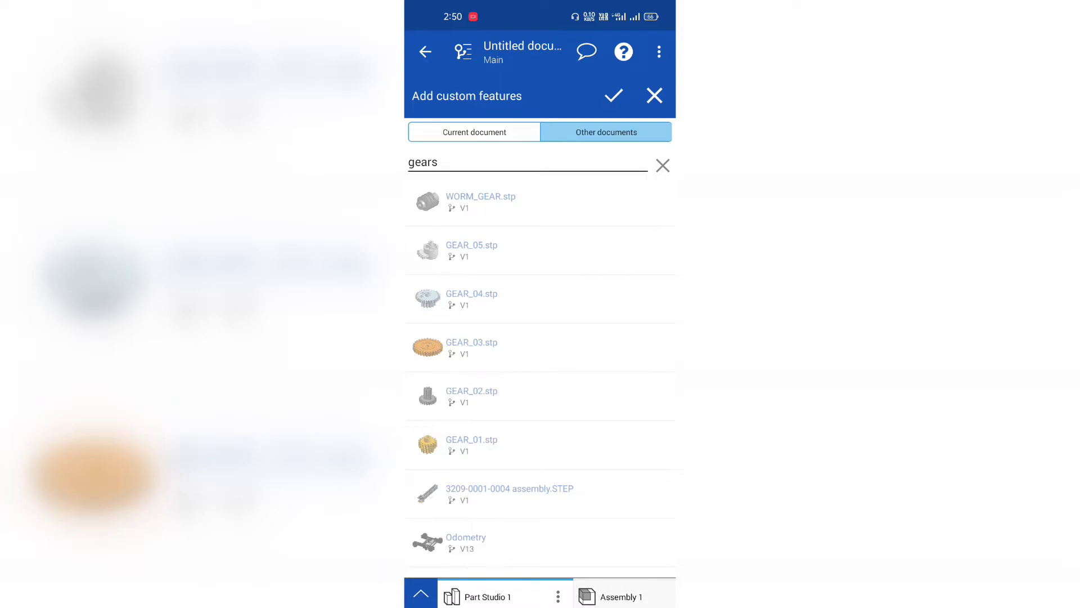
{"action": "scroll", "scroll_direction": "down", "scroll_amount": 3}
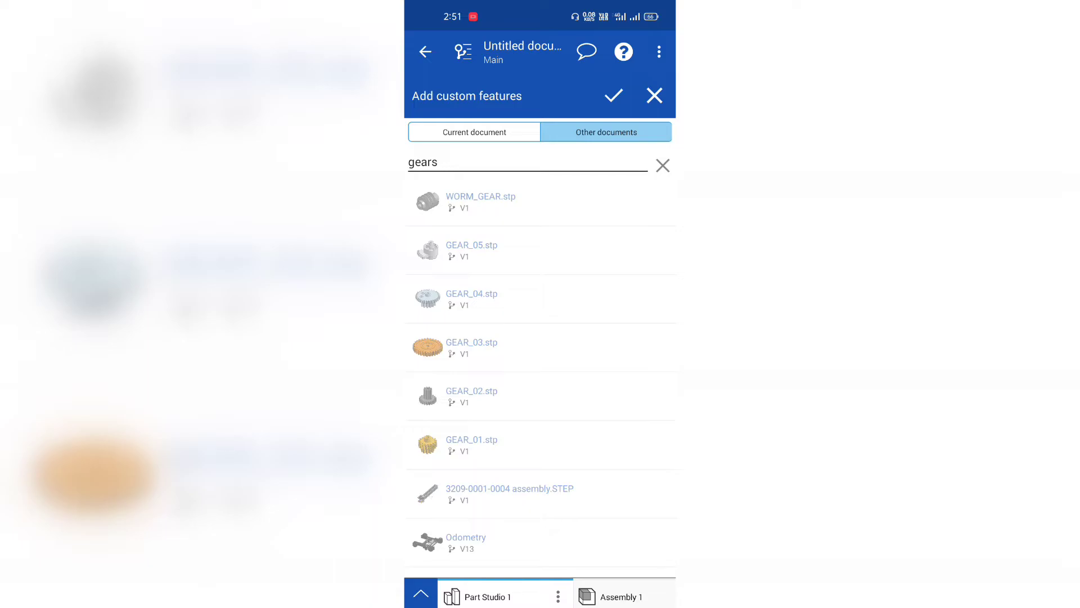
{"action": "scroll", "scroll_direction": "down", "scroll_amount": 3}
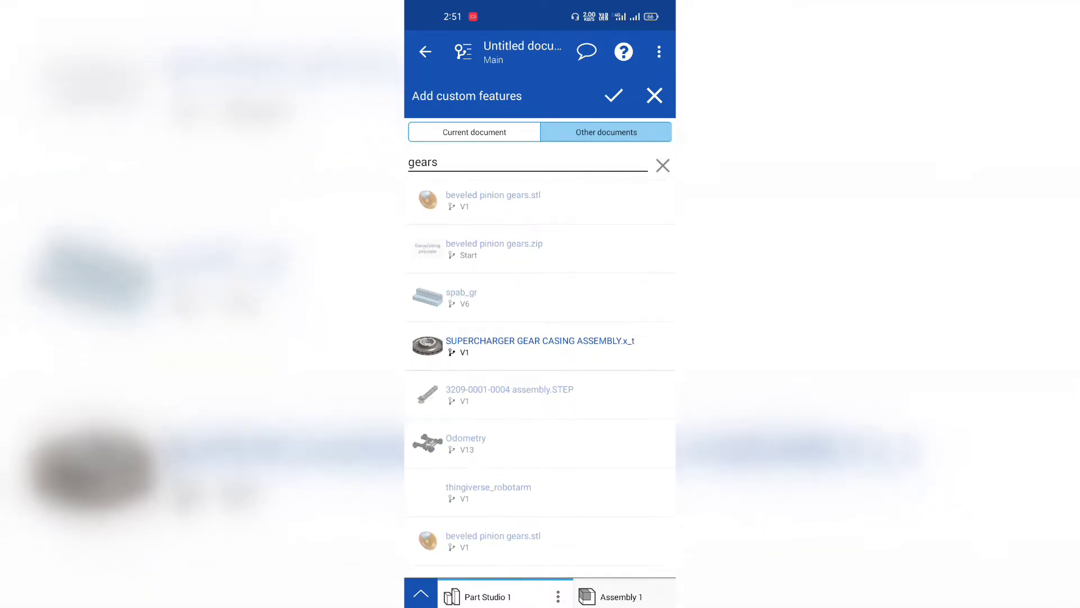
- Add the Spur gear feature (Official V9) from FeatureScript samples to the toolbar
{"action": "left_click", "coordinate": [662, 166]}
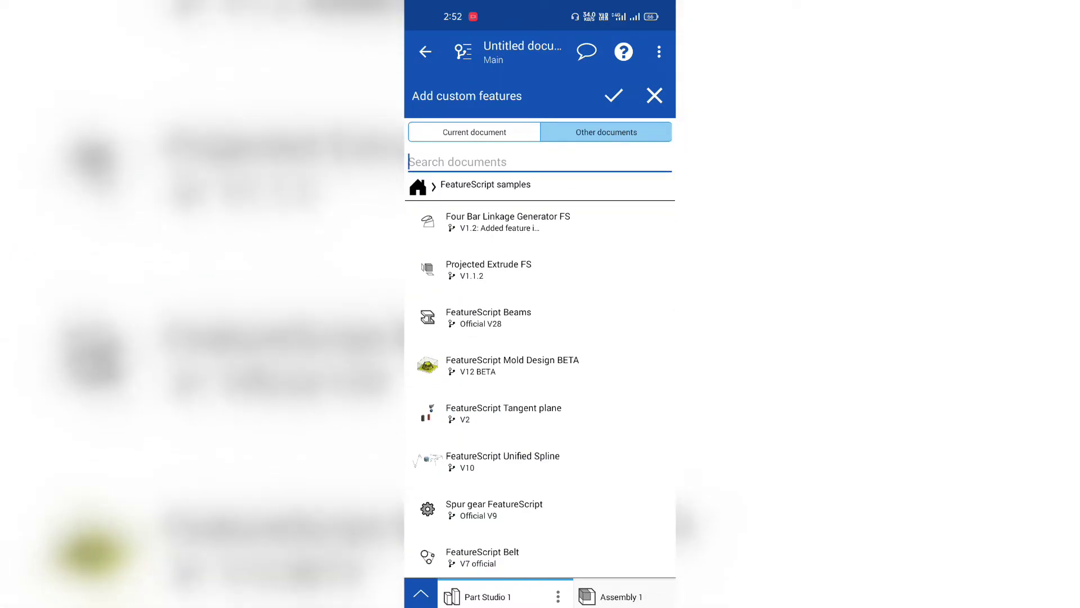
{"action": "scroll", "scroll_direction": "down", "scroll_amount": 3}
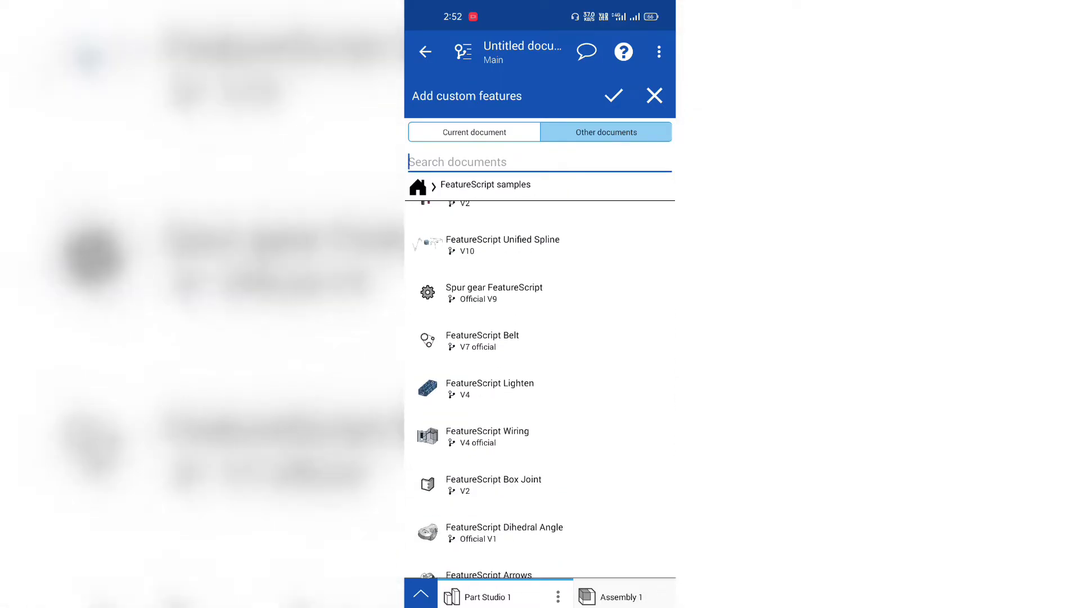
{"action": "scroll", "scroll_direction": "down", "scroll_amount": 3}
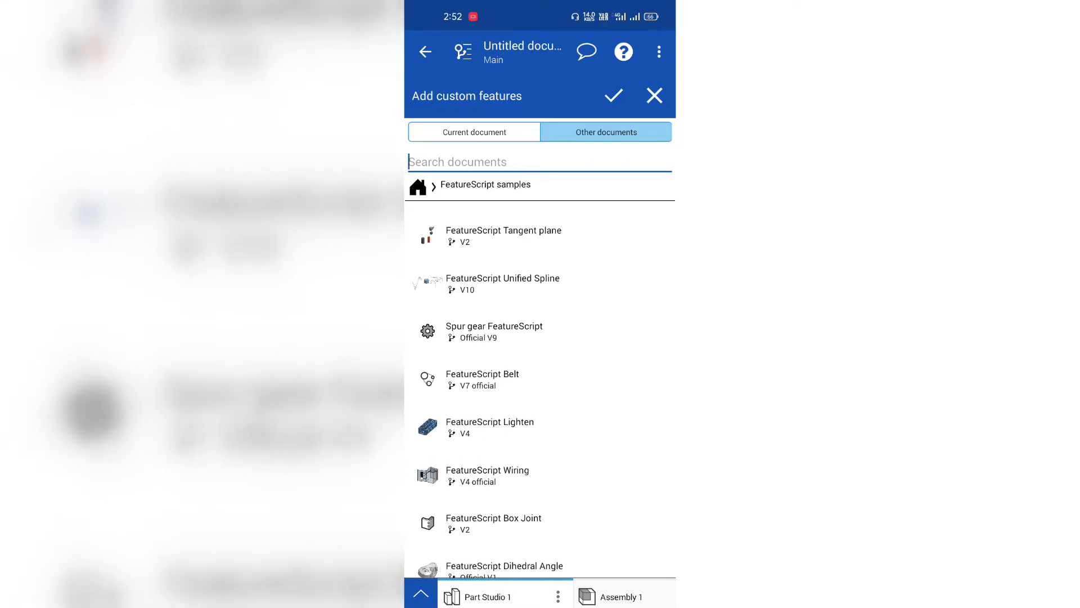
{"action": "left_click", "coordinate": [493, 331]}
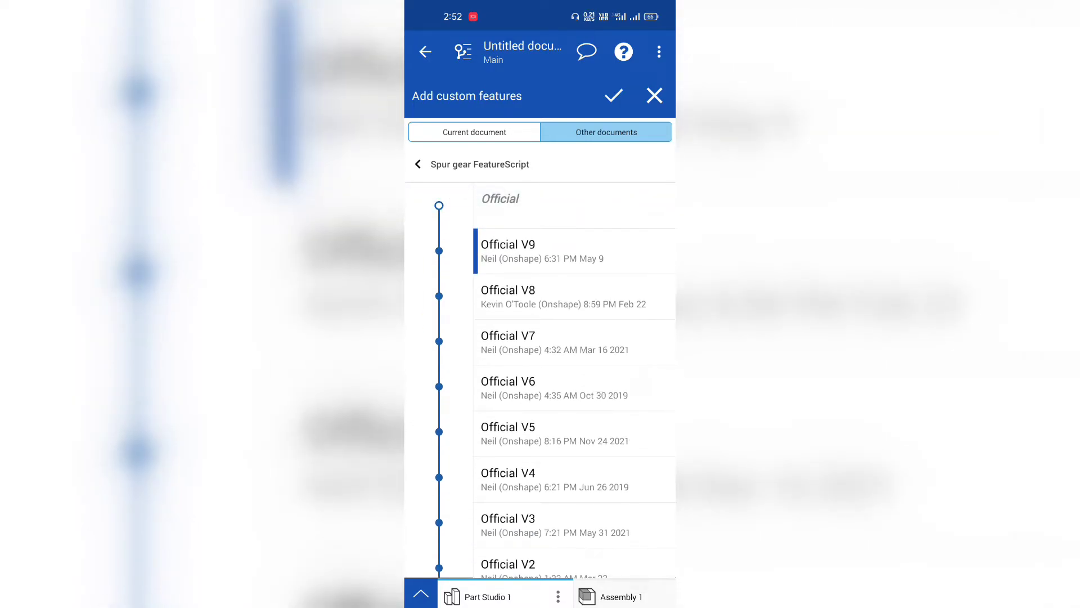
{"action": "left_click", "coordinate": [507, 249]}
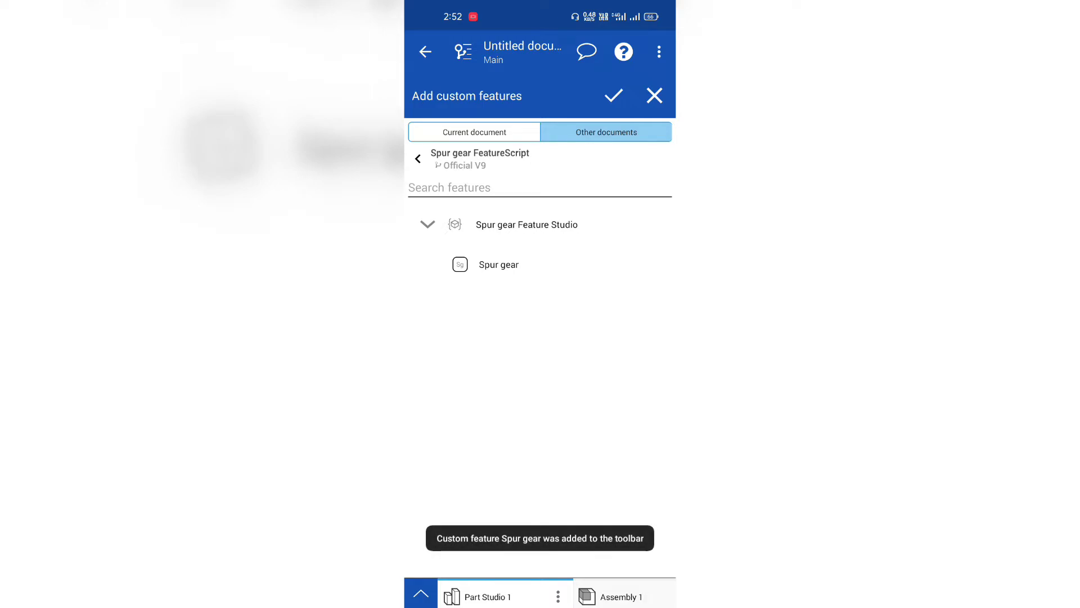
{"action": "left_click", "coordinate": [499, 264]}
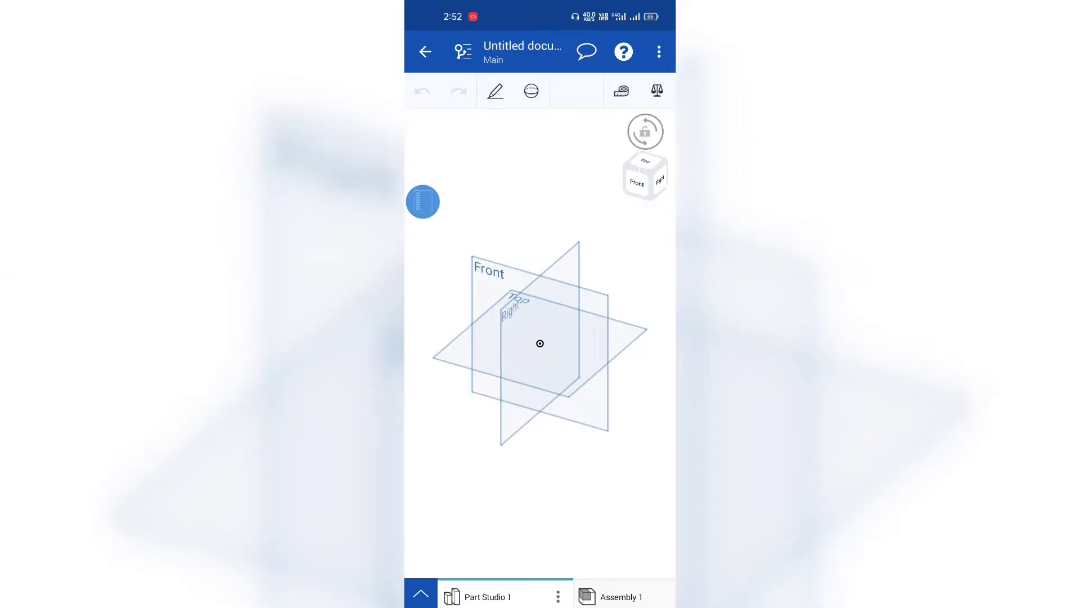
- Start a 25-tooth Spur gear, keeping Module as the calculation method
{"action": "left_click", "coordinate": [531, 91]}
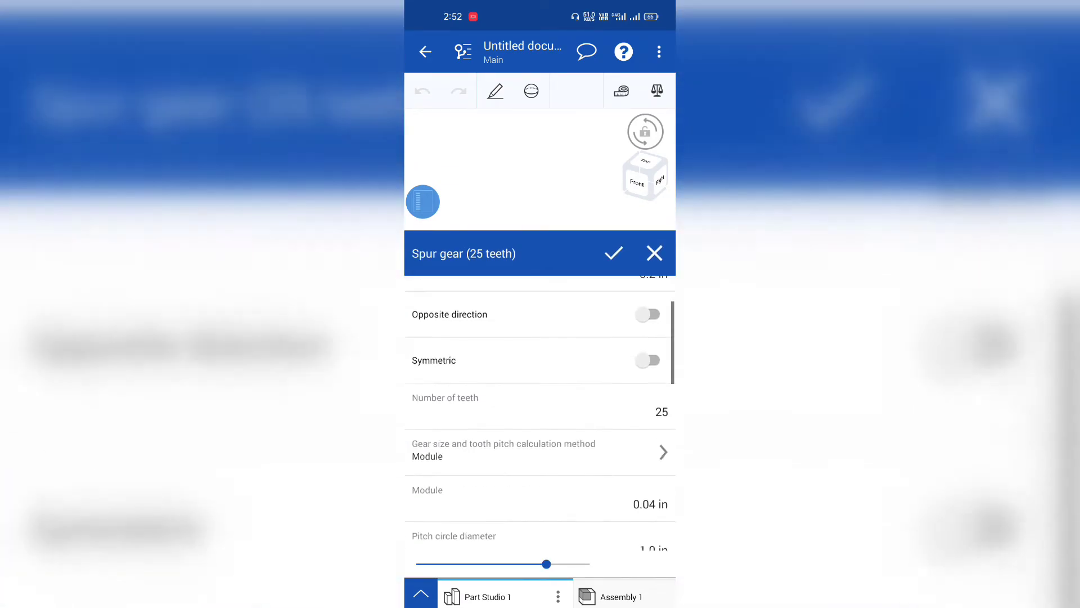
{"action": "scroll", "scroll_direction": "down", "scroll_amount": 3}
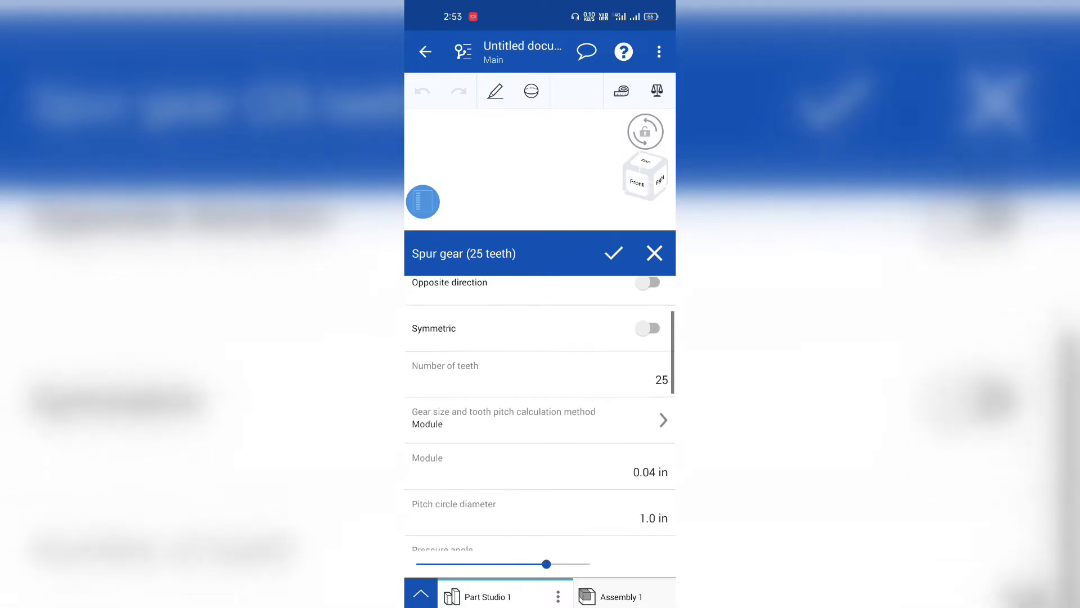
{"action": "scroll", "scroll_direction": "down", "scroll_amount": 3}
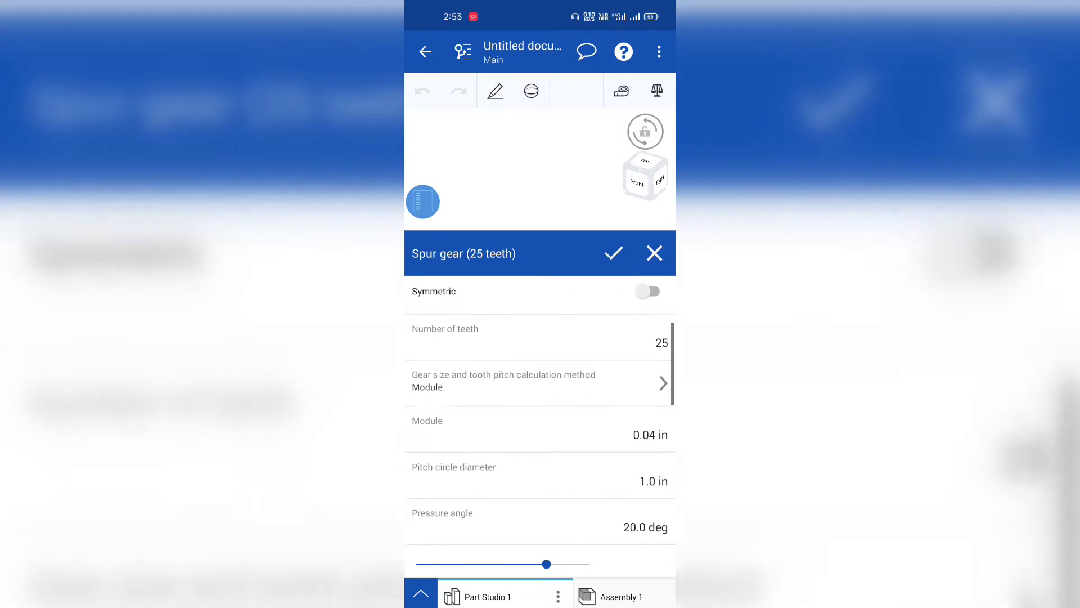
{"action": "scroll", "scroll_direction": "down", "scroll_amount": 3}
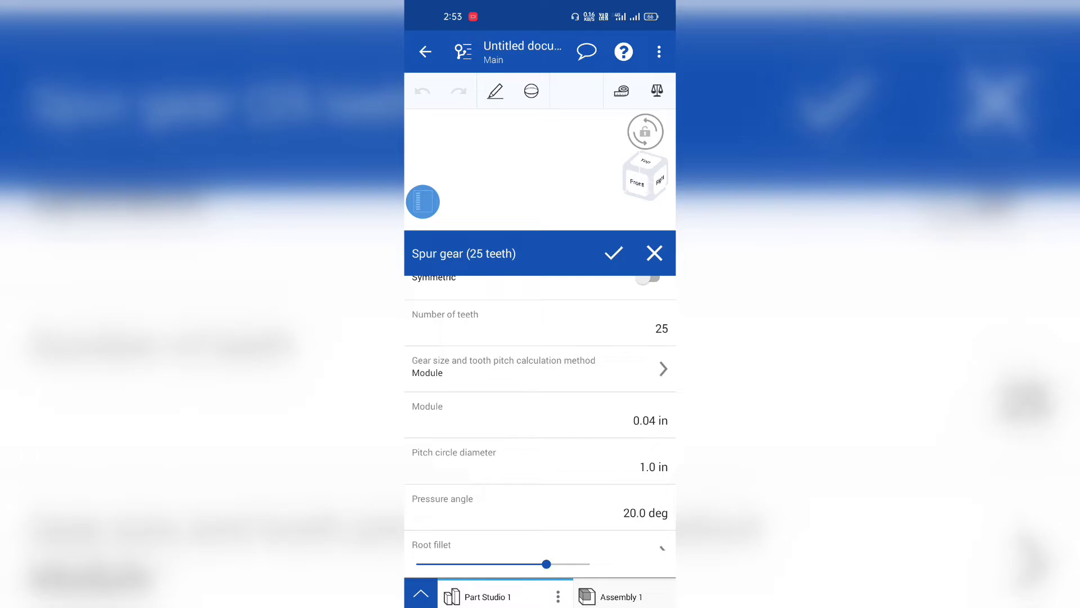
{"action": "left_click", "coordinate": [540, 368]}
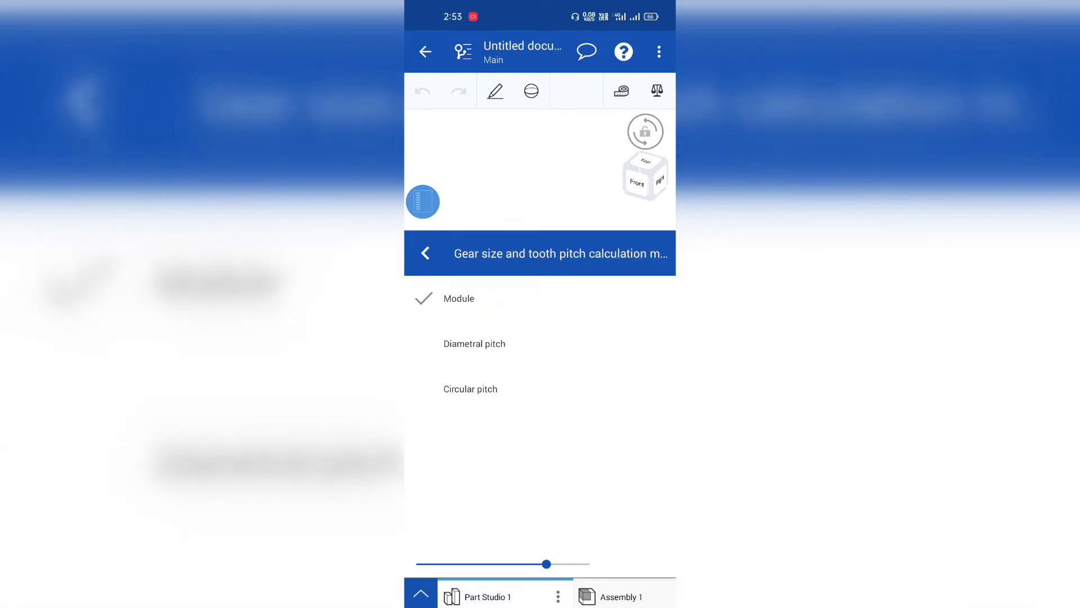
{"action": "left_click", "coordinate": [426, 252]}
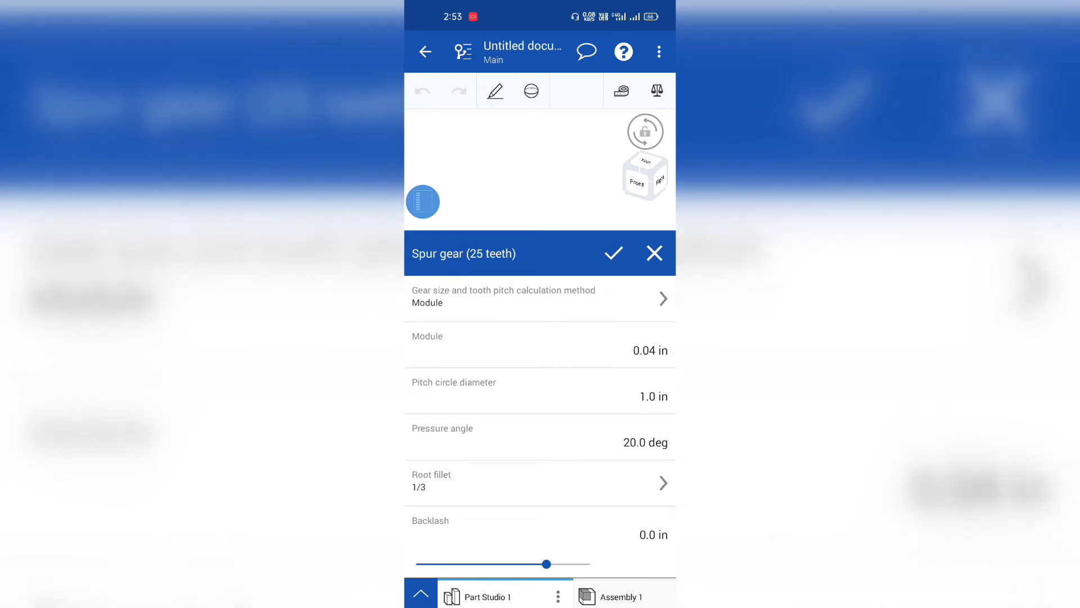
{"action": "left_click", "coordinate": [540, 480]}
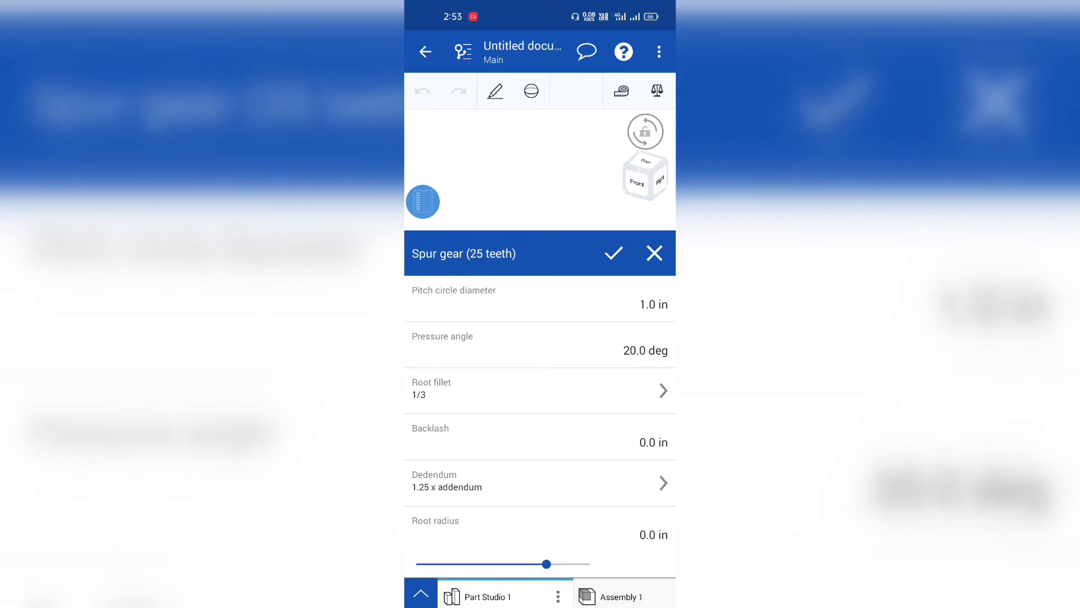
{"action": "left_click", "coordinate": [539, 482]}
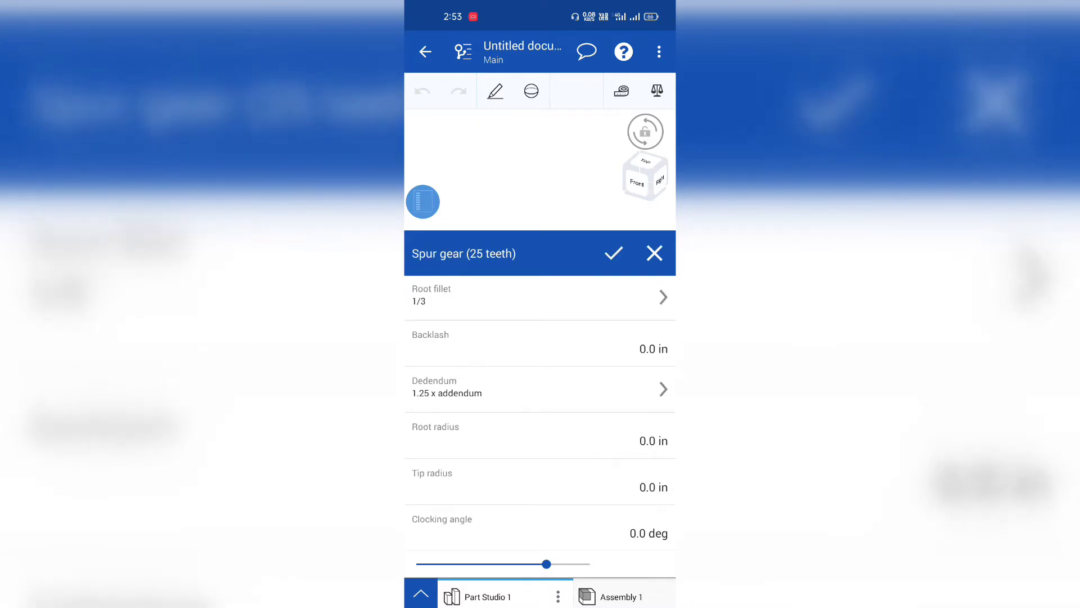
- Make the teeth helical at 15° Clockwise and switch on Double helix
{"action": "scroll", "scroll_direction": "down", "scroll_amount": 3}
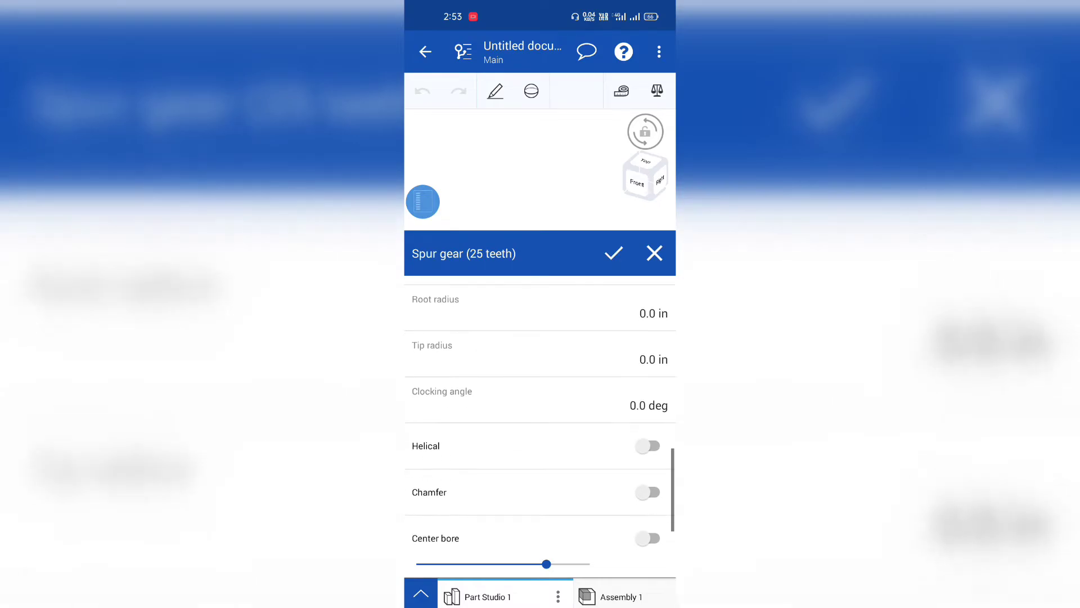
{"action": "scroll", "scroll_direction": "down", "scroll_amount": 3}
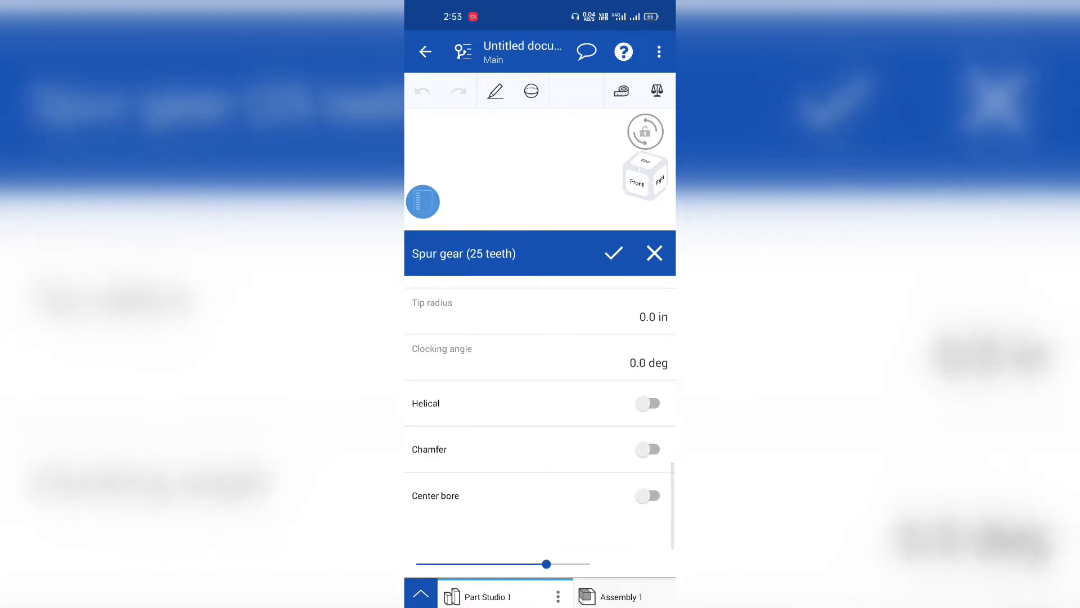
{"action": "left_click", "coordinate": [647, 403]}
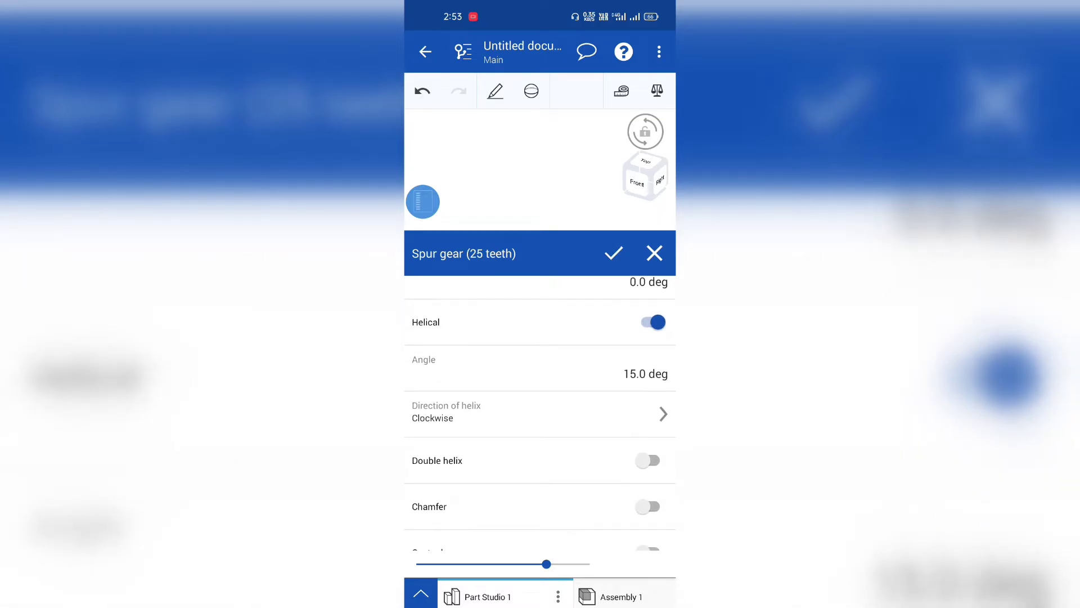
{"action": "left_click", "coordinate": [539, 411]}
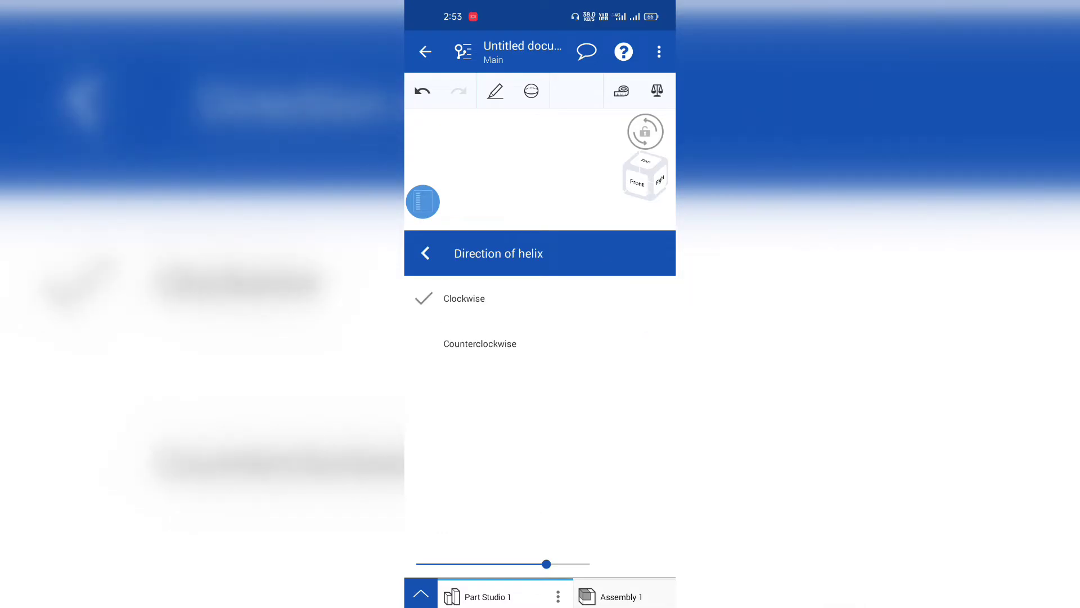
{"action": "left_click", "coordinate": [425, 253]}
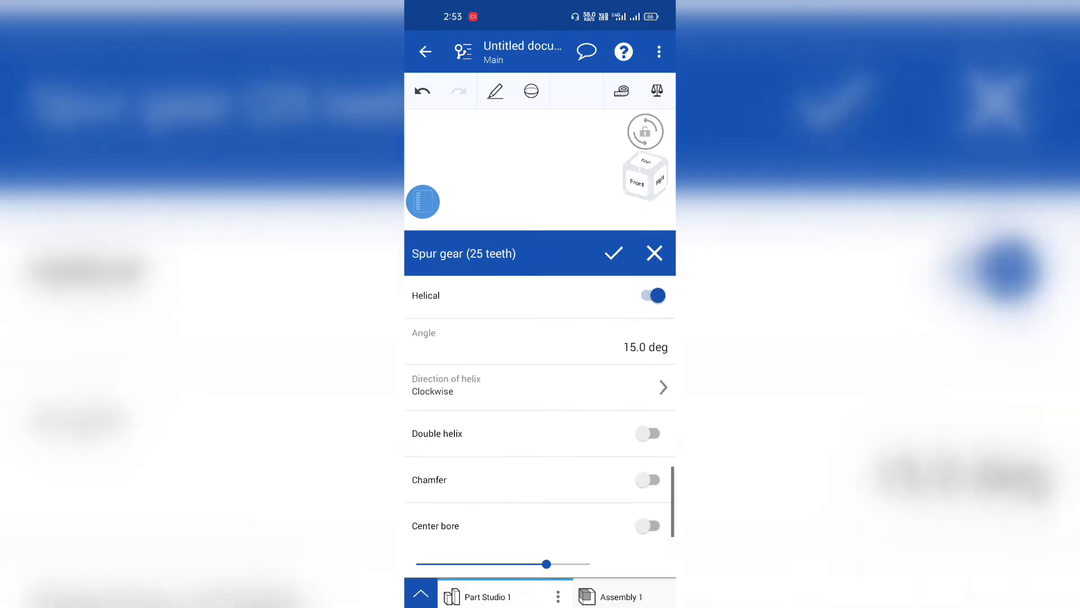
{"action": "left_click", "coordinate": [651, 295]}
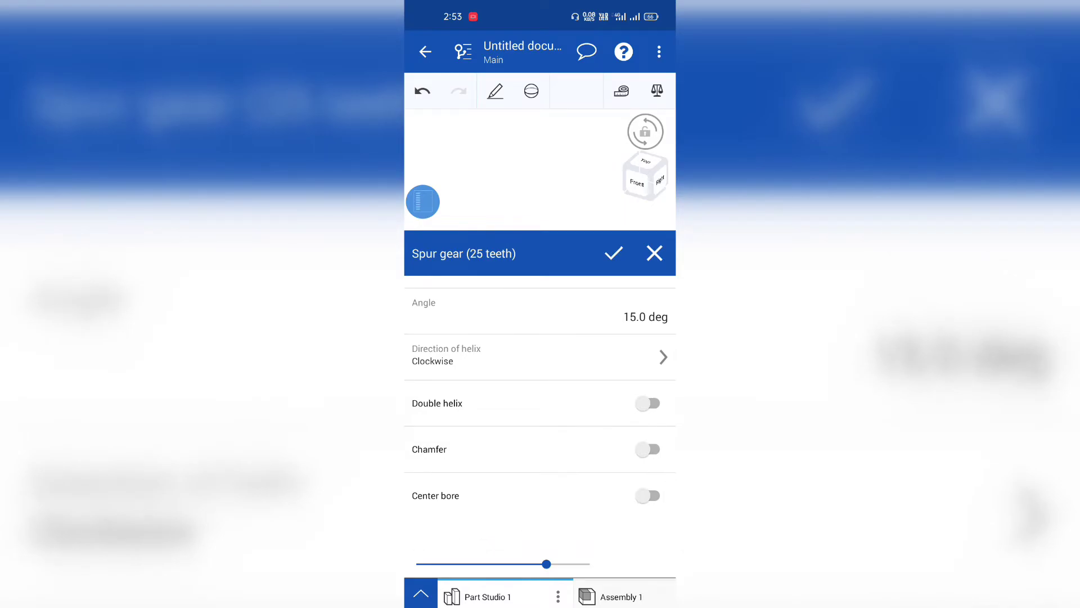
{"action": "left_click", "coordinate": [647, 403]}
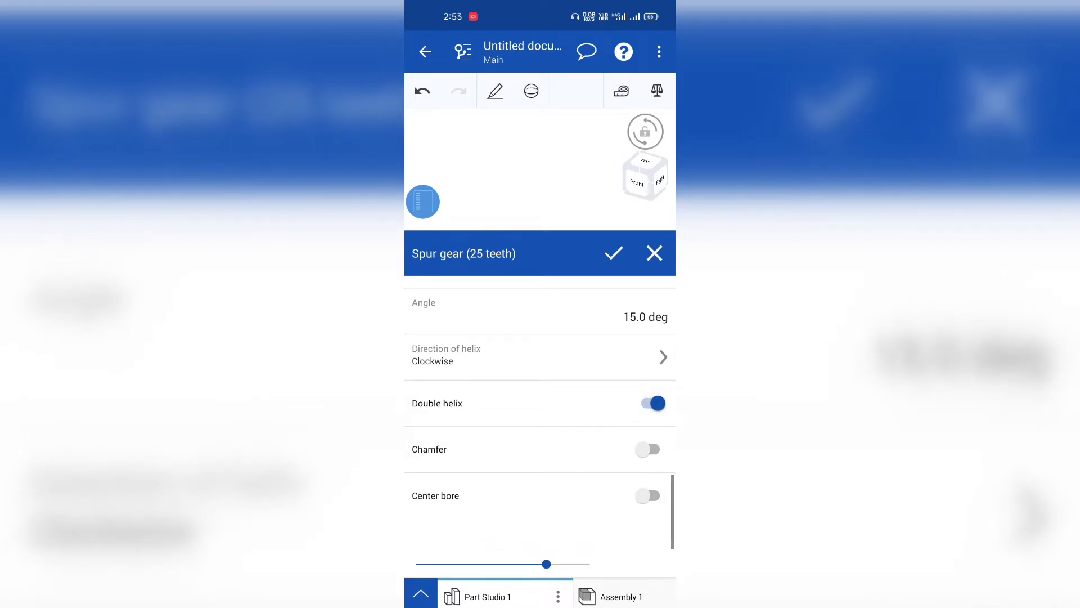
- Turn Helical off and view the straight-toothed gear preview
{"action": "left_click", "coordinate": [647, 403]}
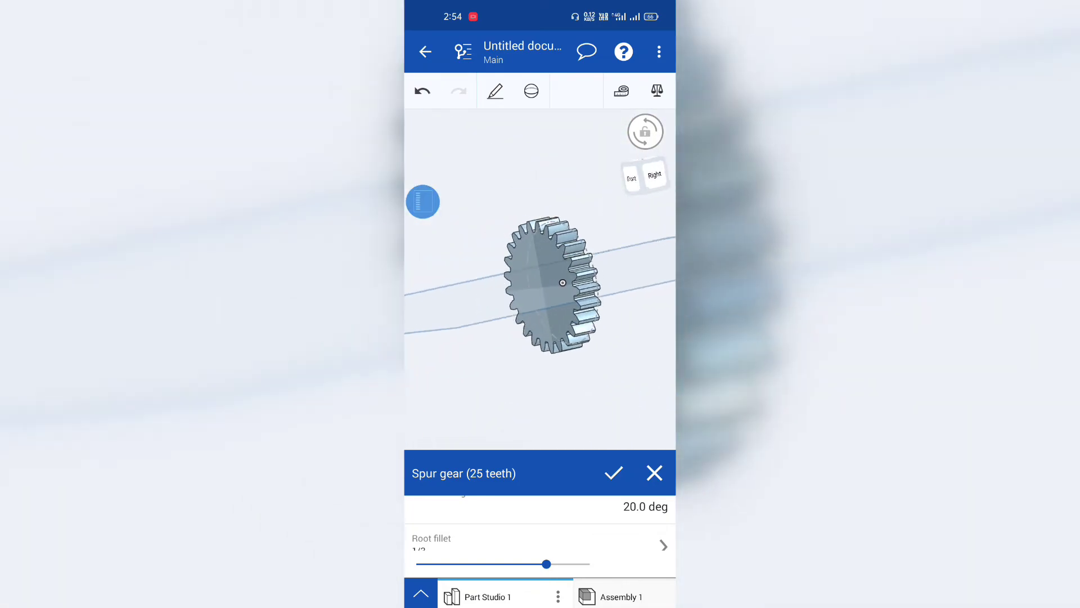
{"action": "scroll", "scroll_direction": "down", "scroll_amount": 3}
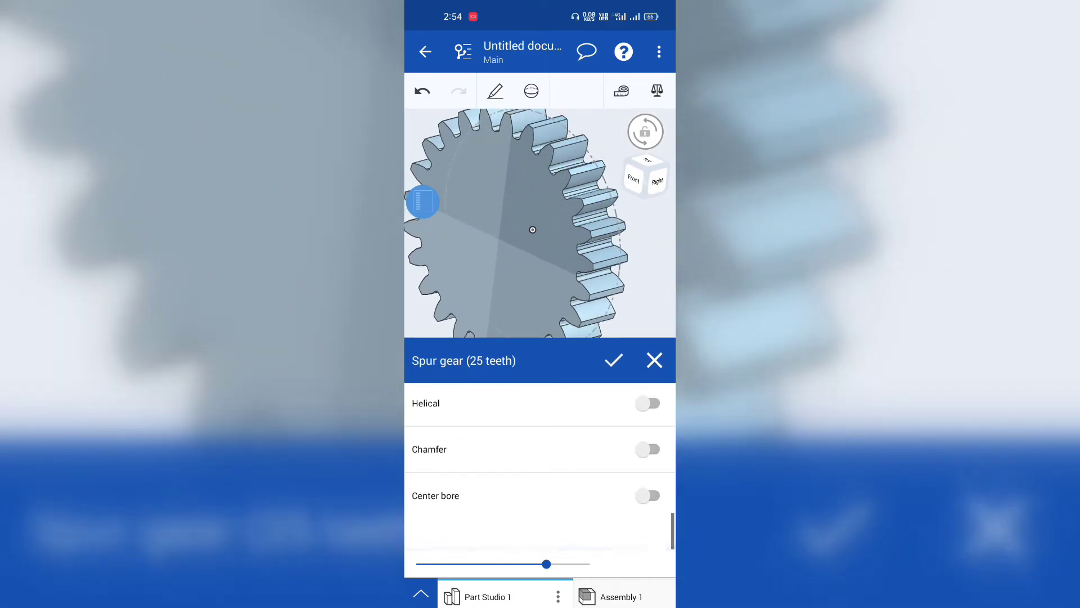
- Add a 0.375 in center bore and re-enable 15° clockwise helical teeth
{"action": "left_click", "coordinate": [647, 495]}
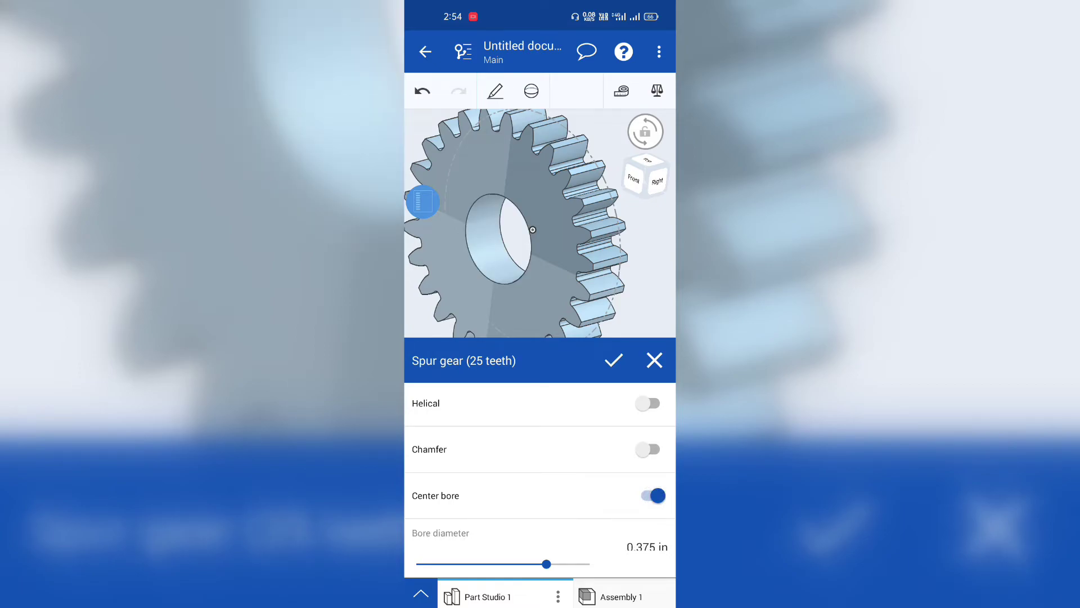
{"action": "scroll", "scroll_direction": "down", "scroll_amount": 3}
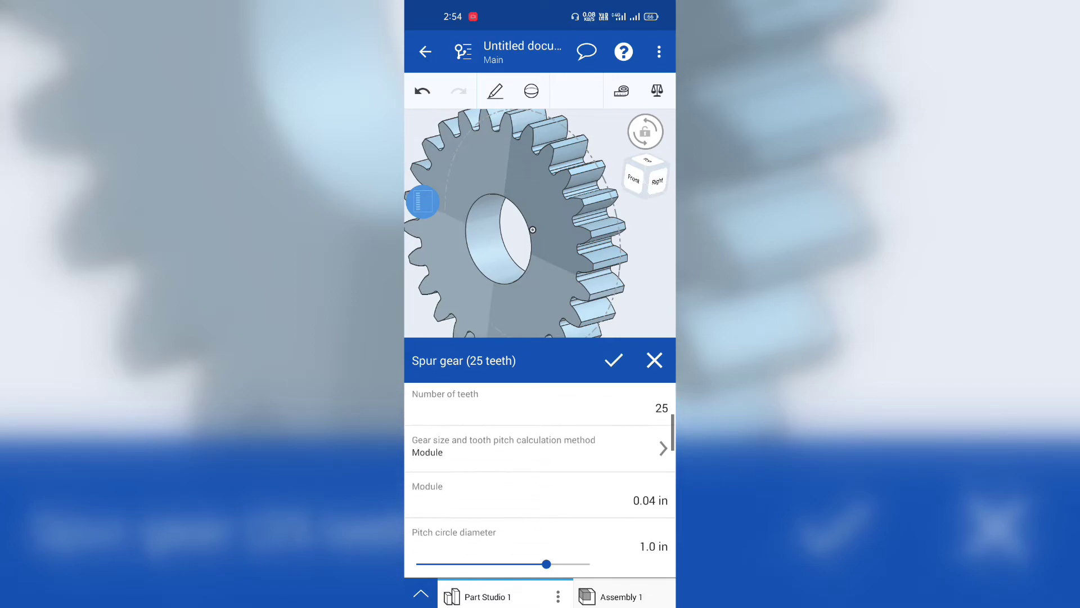
{"action": "scroll", "scroll_direction": "down", "scroll_amount": 3}
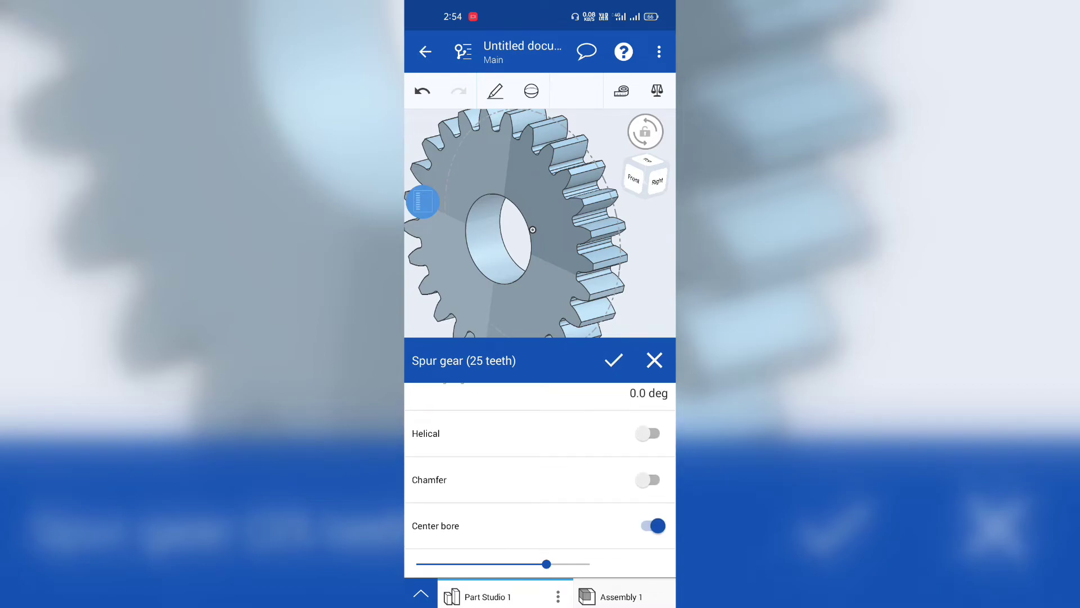
{"action": "left_click", "coordinate": [647, 433]}
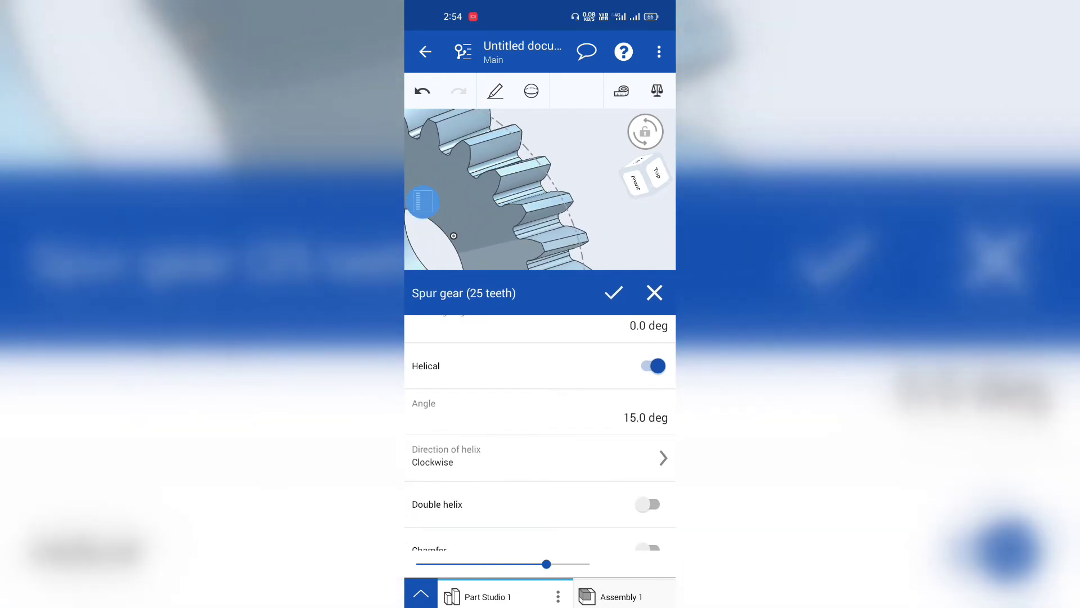
- Set the helix angle to 25°, enable Double helix, and keep direction Clockwise
{"action": "left_click", "coordinate": [645, 416]}
{"action": "type", "text": "25"}
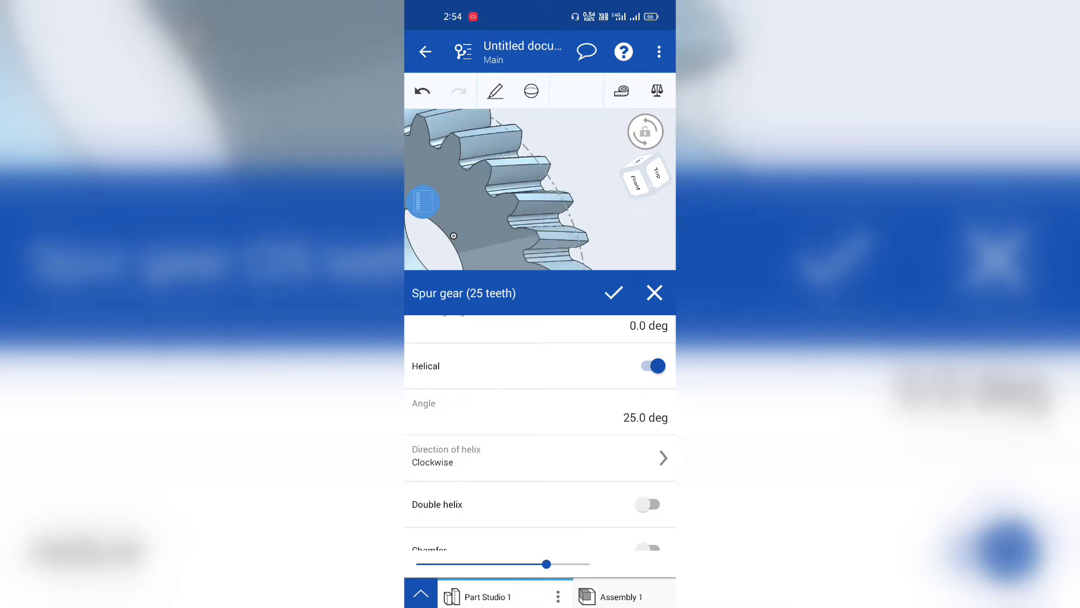
{"action": "left_click", "coordinate": [539, 457]}
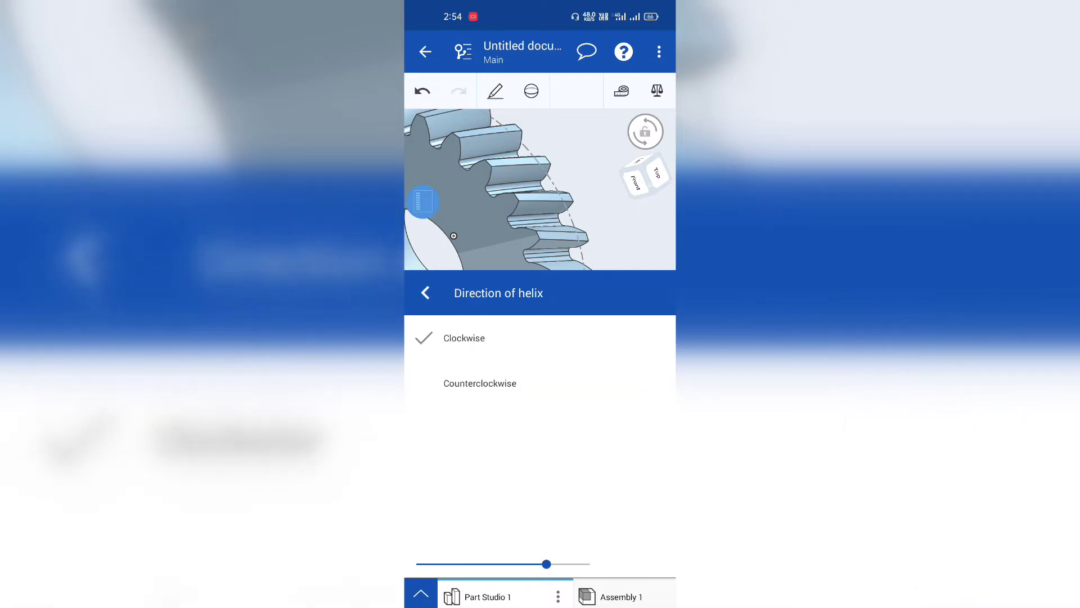
{"action": "left_click", "coordinate": [479, 383]}
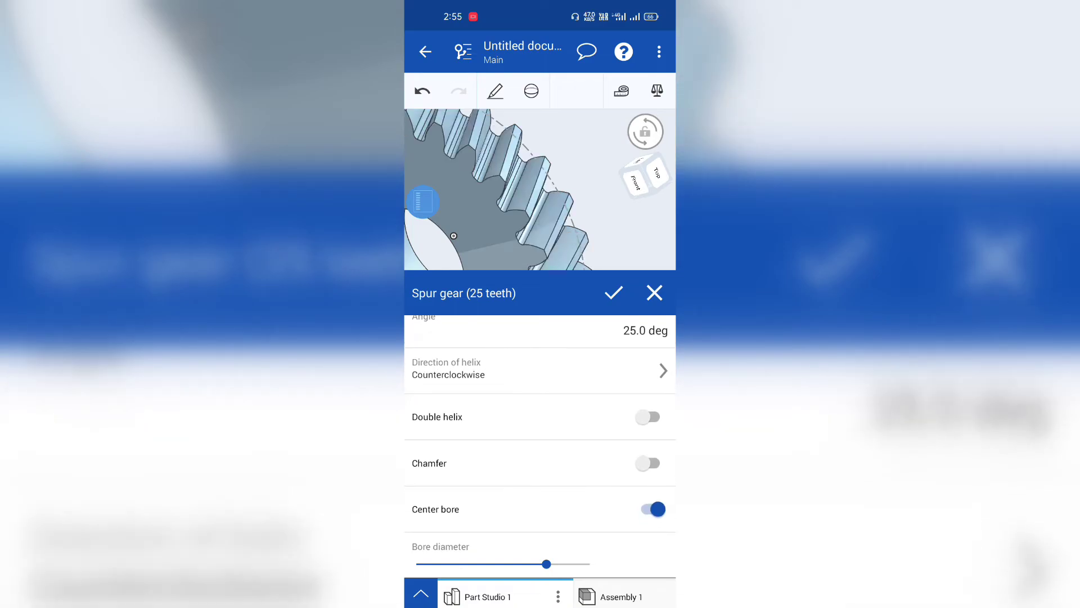
{"action": "left_click", "coordinate": [646, 416]}
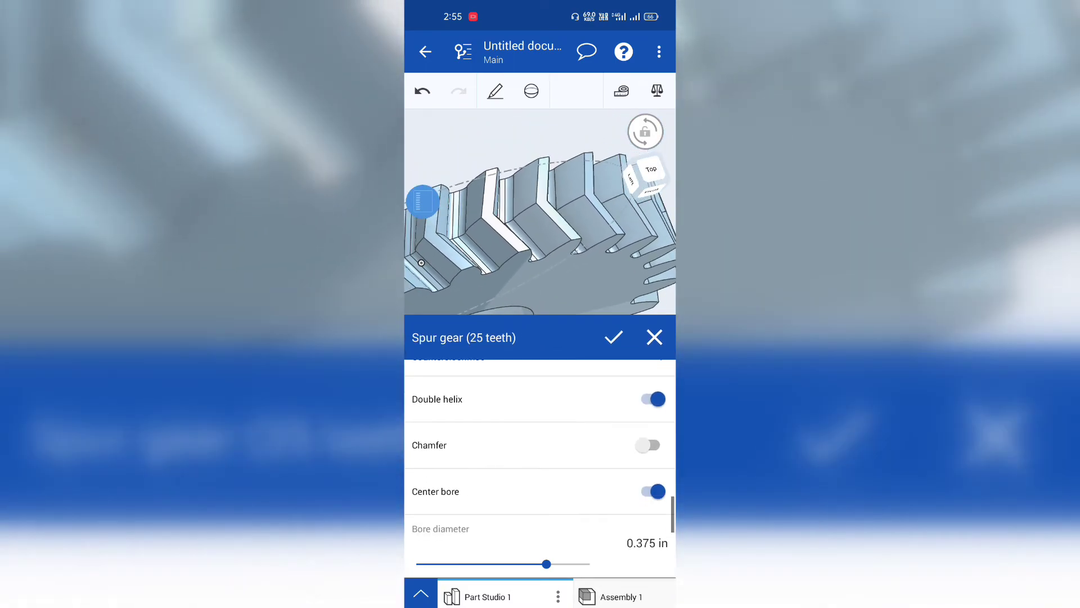
{"action": "scroll", "scroll_direction": "down", "scroll_amount": 3}
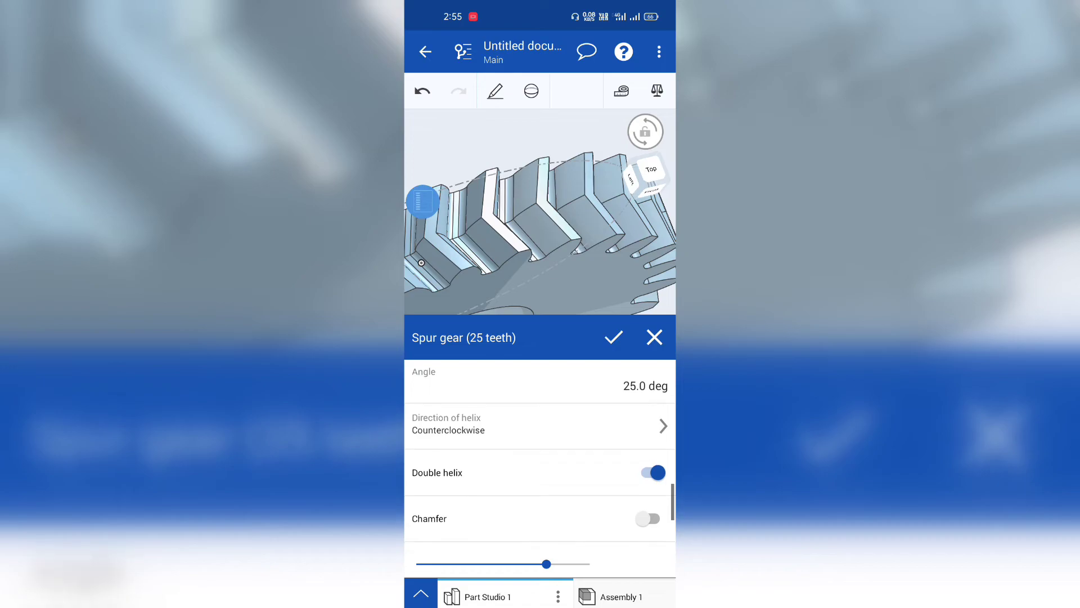
{"action": "left_click", "coordinate": [539, 423]}
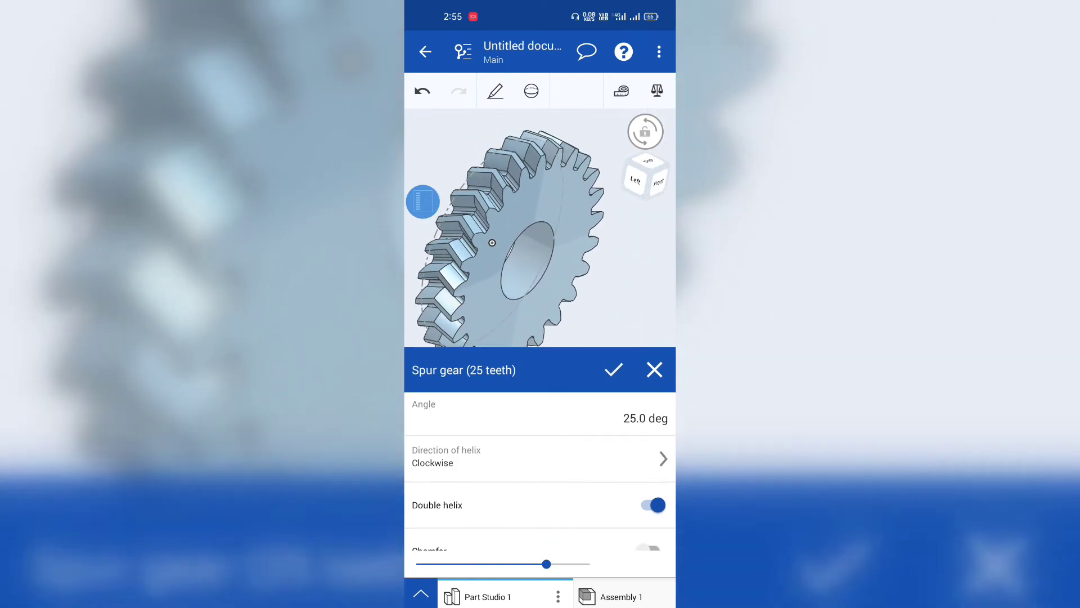
- Enable Keyway in the Spur gear dialog, keeping the default 0.125 in width and height
{"action": "scroll", "scroll_direction": "down", "scroll_amount": 3}
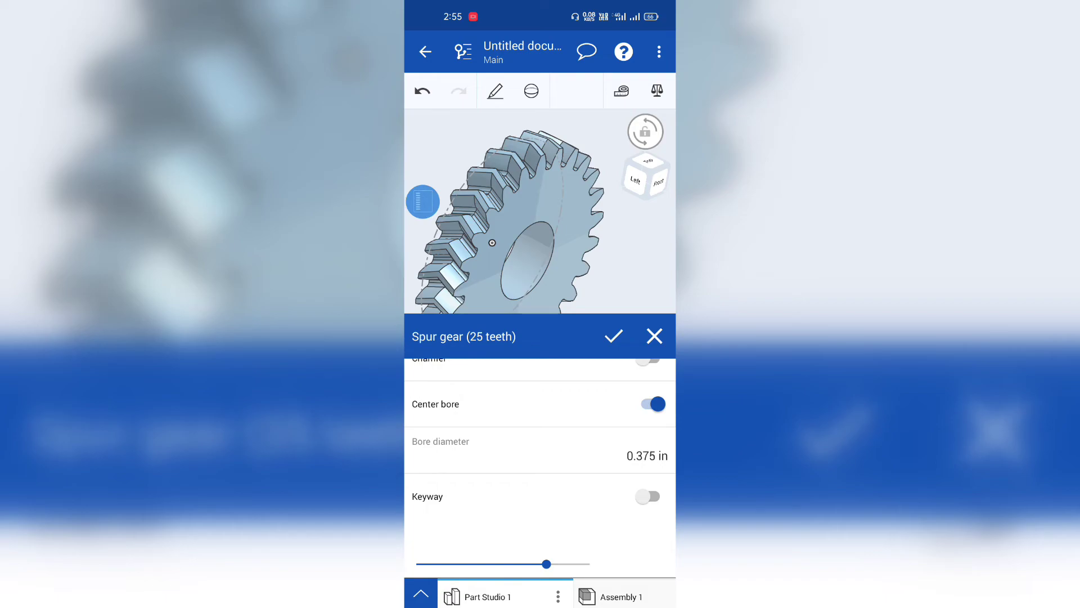
{"action": "left_click", "coordinate": [647, 497]}
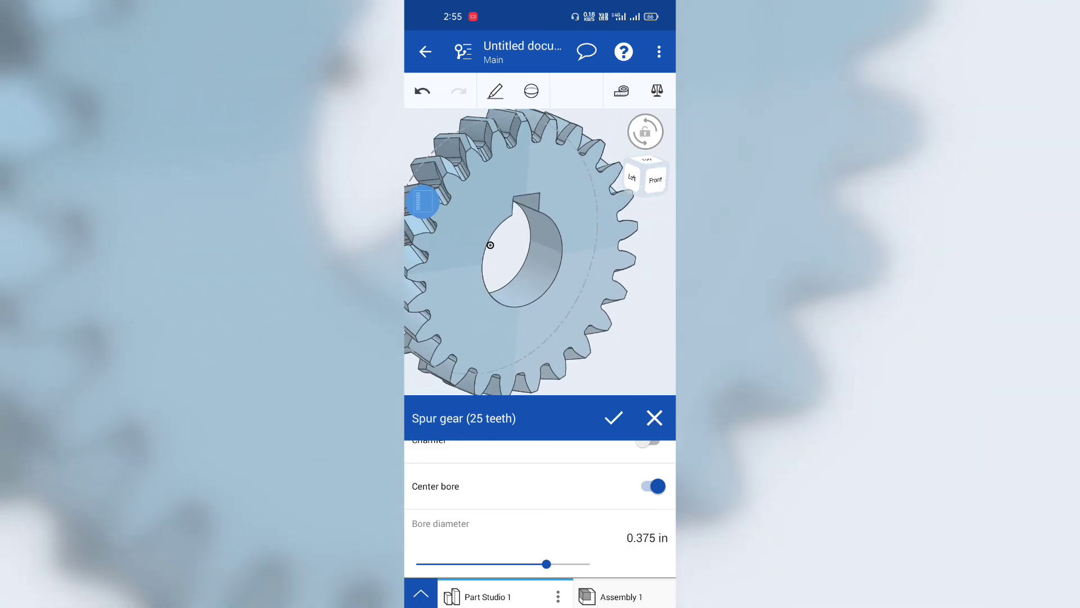
{"action": "scroll", "scroll_direction": "down", "scroll_amount": 3}
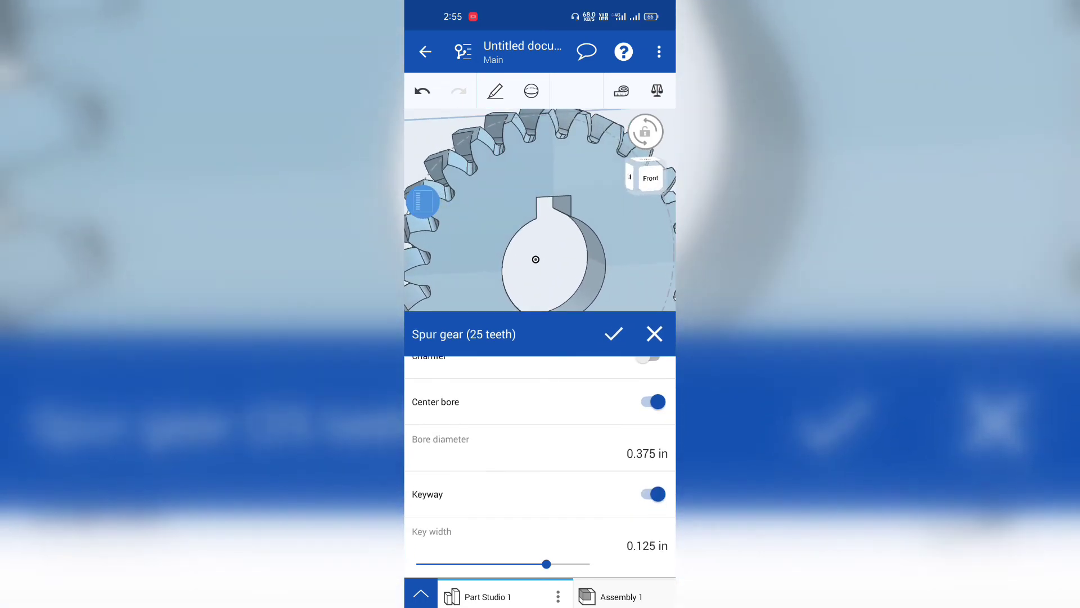
{"action": "scroll", "scroll_direction": "down", "scroll_amount": 3}
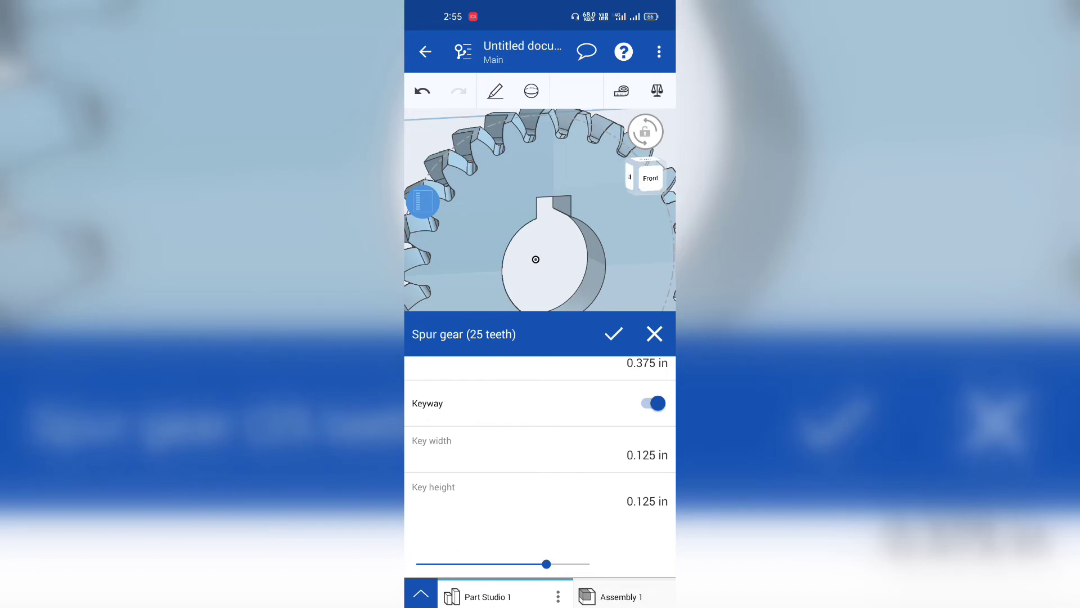
{"action": "scroll", "scroll_direction": "down", "scroll_amount": 3}
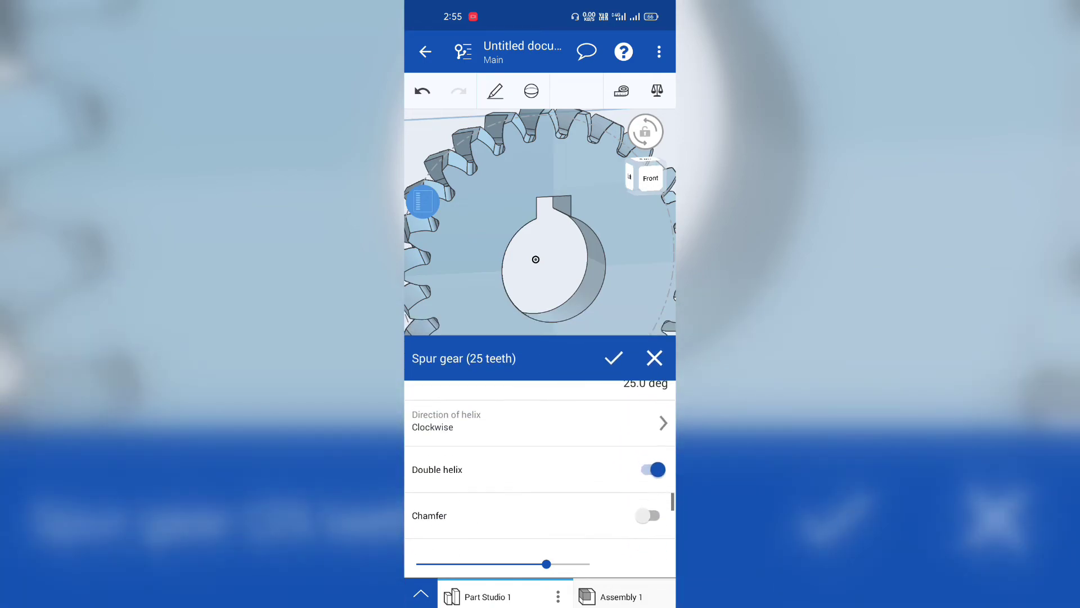
{"action": "scroll", "scroll_direction": "down", "scroll_amount": 3}
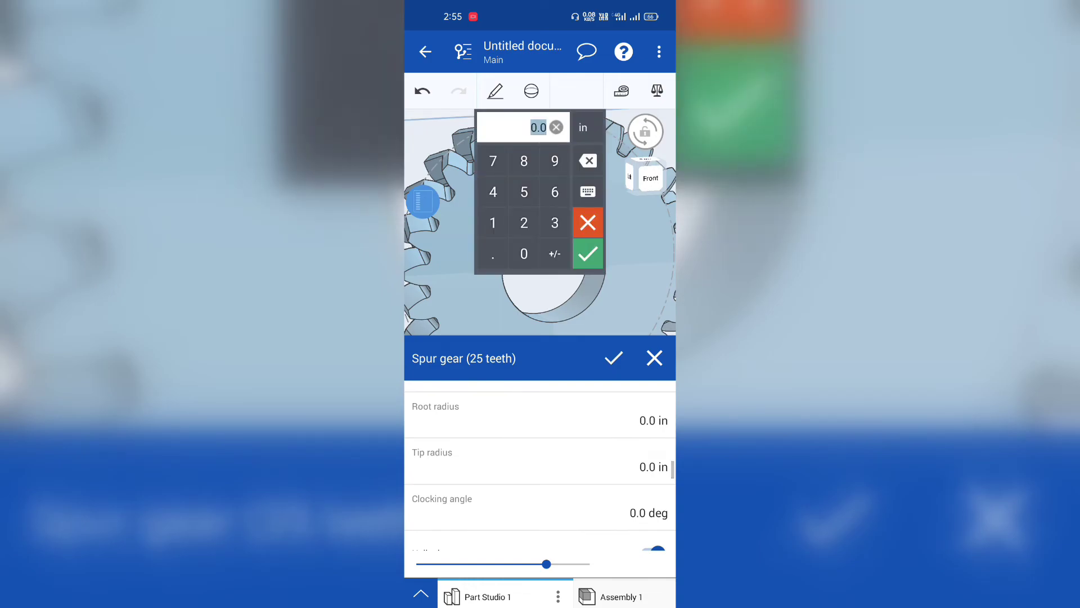
- Dismiss the numeric keypad popup, leaving the 0.0 value unchanged
{"action": "left_click", "coordinate": [586, 254]}
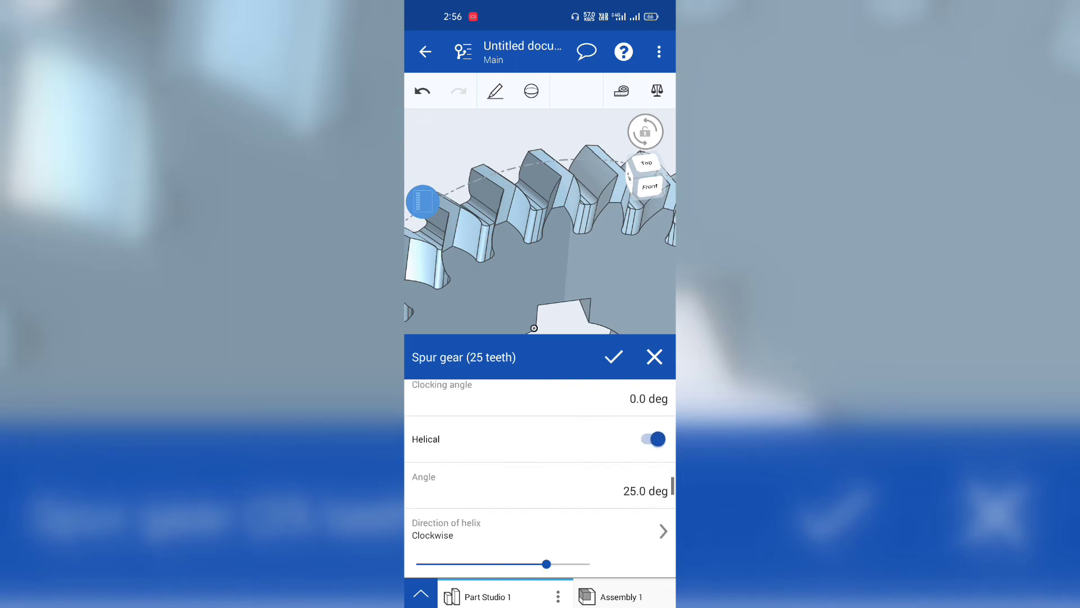
- Accept the Spur gear feature and show the custom features panel
{"action": "scroll", "scroll_direction": "down", "scroll_amount": 3}
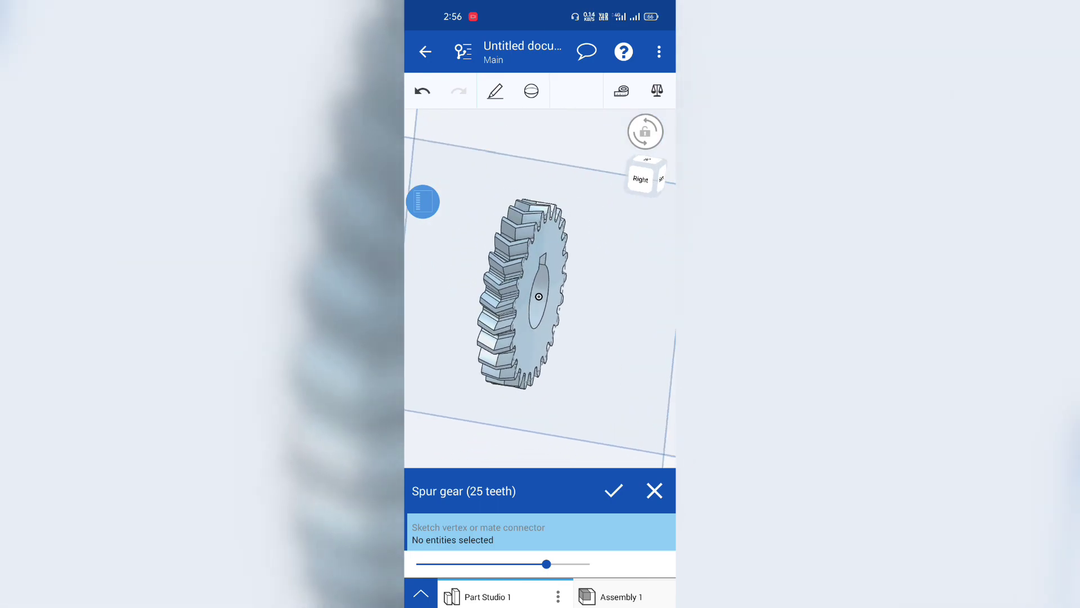
{"action": "left_click", "coordinate": [611, 491]}
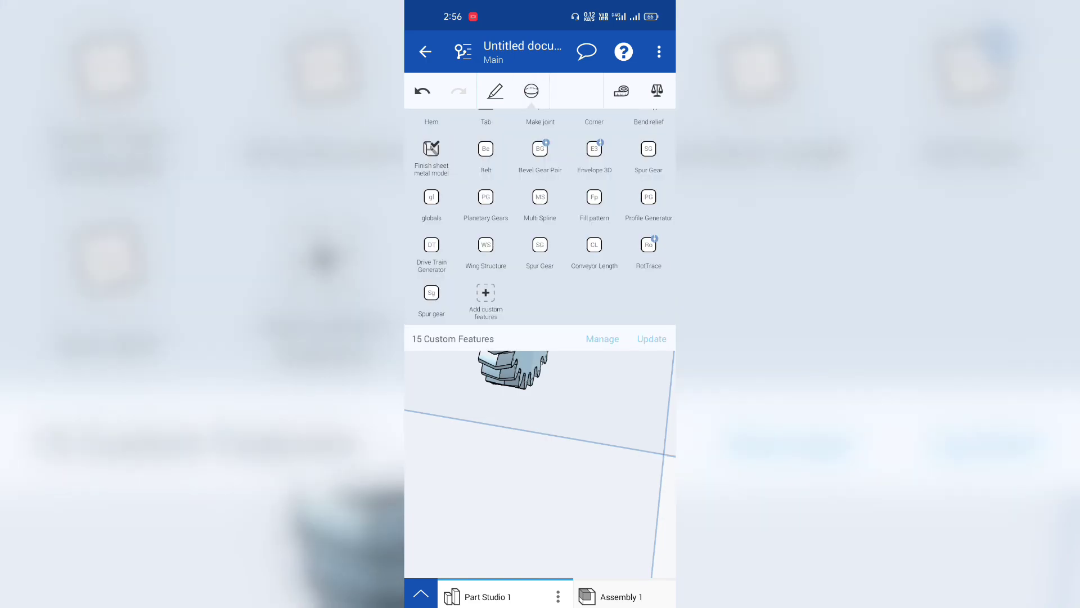
- Browse the FeatureScript samples, cancel, and zoom out on the keyed double-helix gear
{"action": "left_click", "coordinate": [486, 300]}
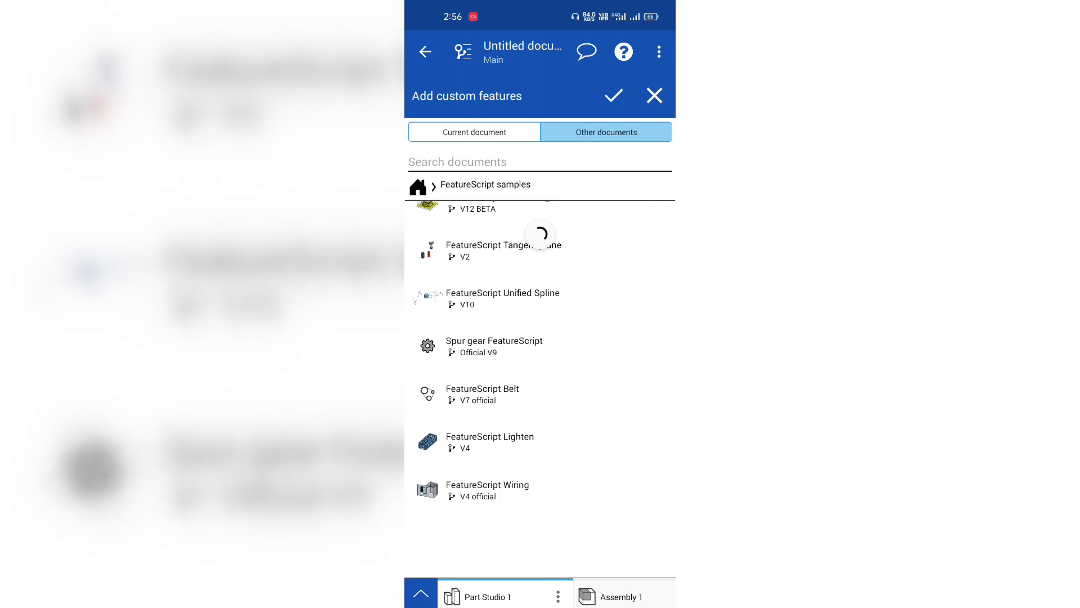
{"action": "scroll", "scroll_direction": "down", "scroll_amount": 3}
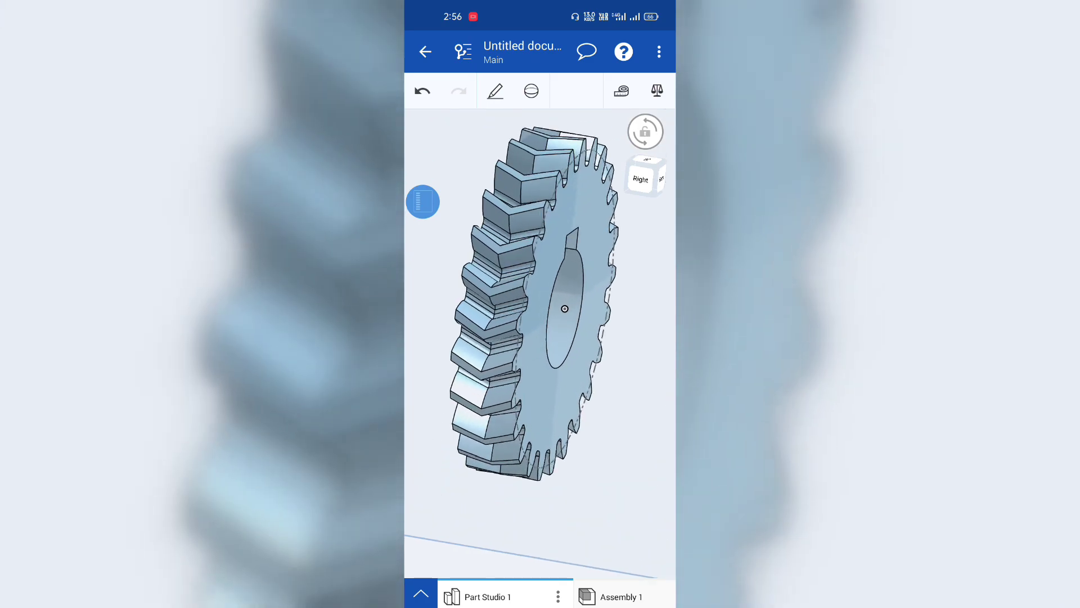
{"action": "left_click_drag", "start_coordinate": [558, 303], "coordinate": [579, 324]}
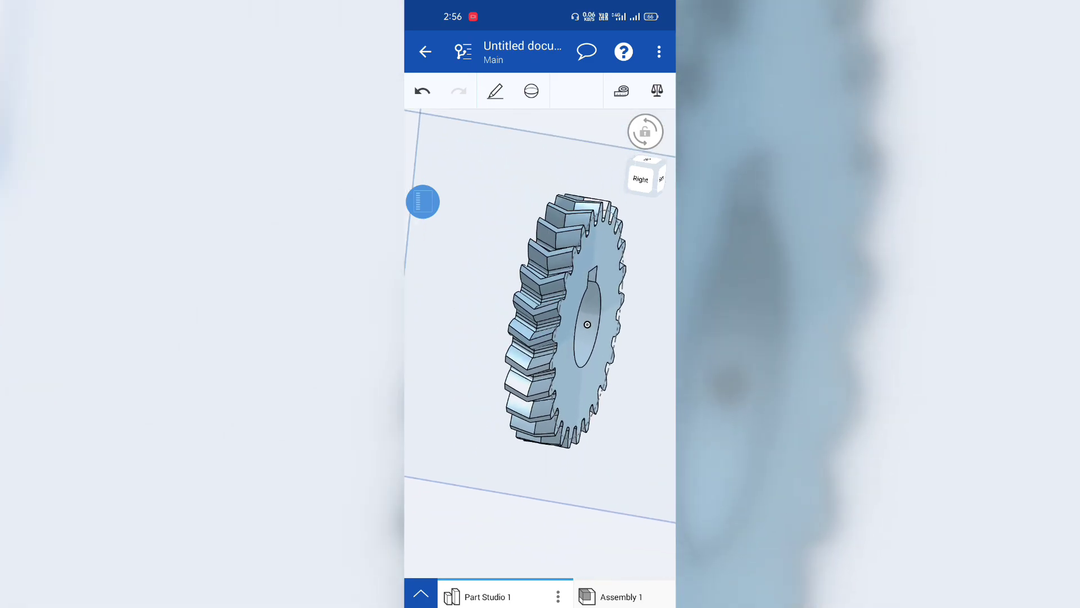